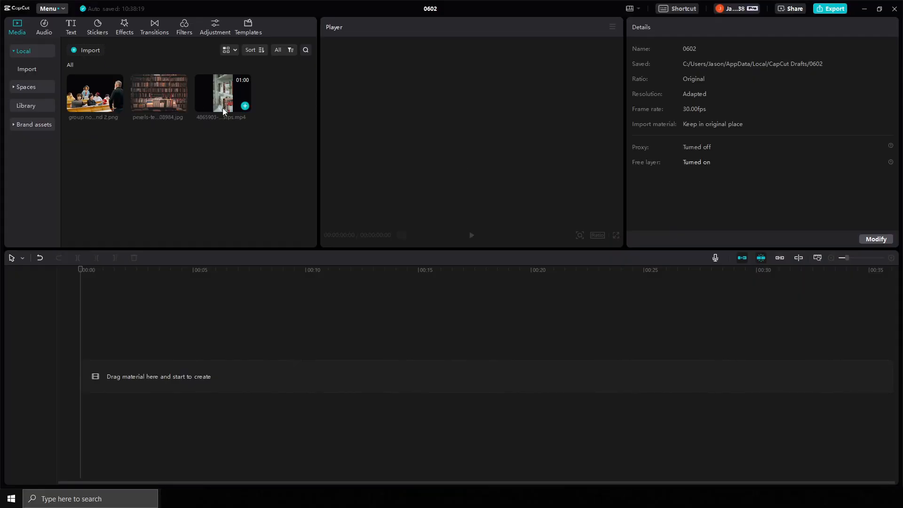
- Add the bookshelf video to the timeline with BW 3 at strength 39 and opacity 75%
{"action": "left_click", "coordinate": [244, 105]}
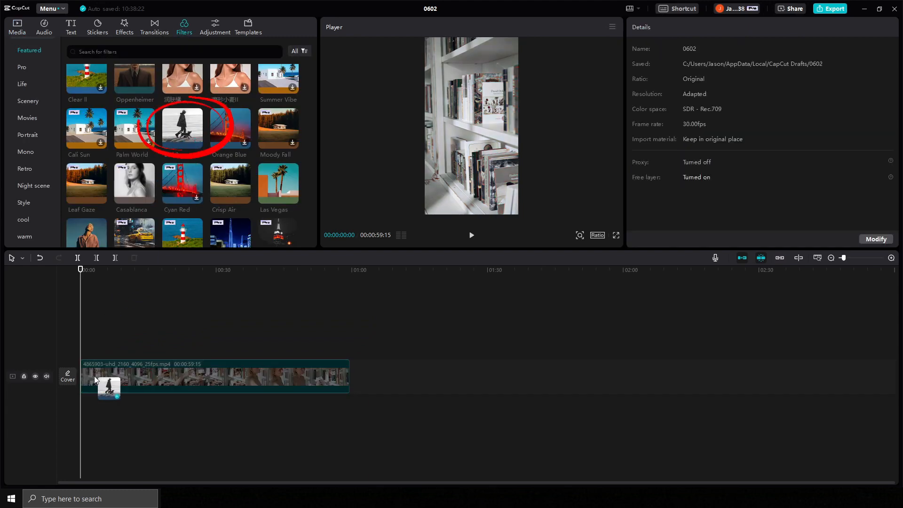
{"action": "left_click", "coordinate": [182, 128]}
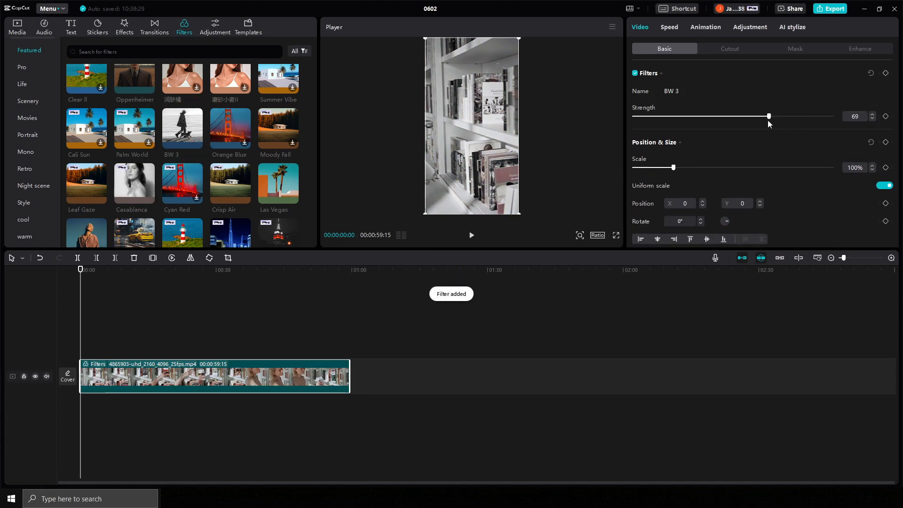
{"action": "left_click_drag", "start_coordinate": [768, 117], "coordinate": [765, 117]}
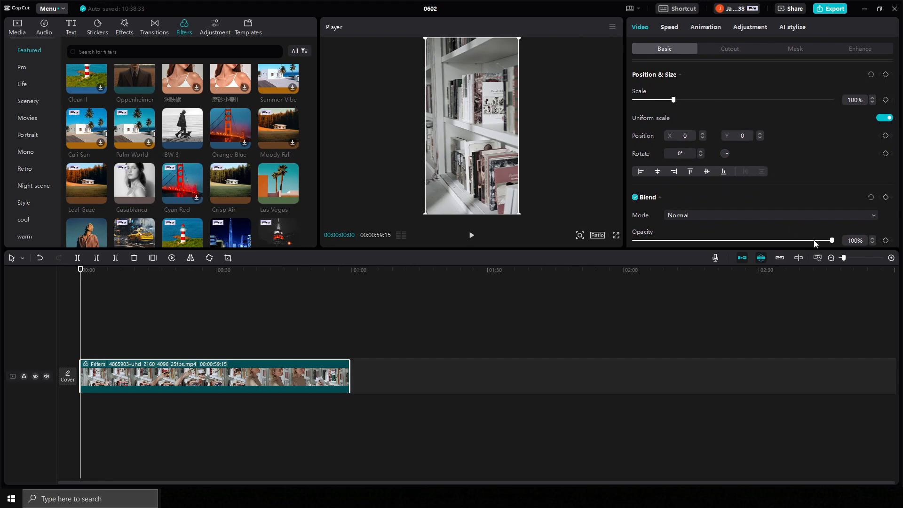
{"action": "left_click_drag", "start_coordinate": [831, 240], "coordinate": [781, 240]}
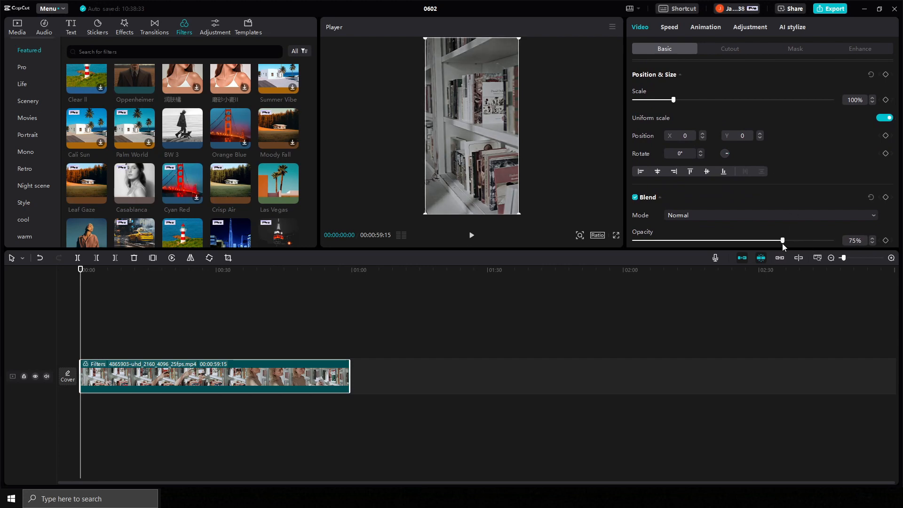
{"action": "left_click", "coordinate": [183, 128]}
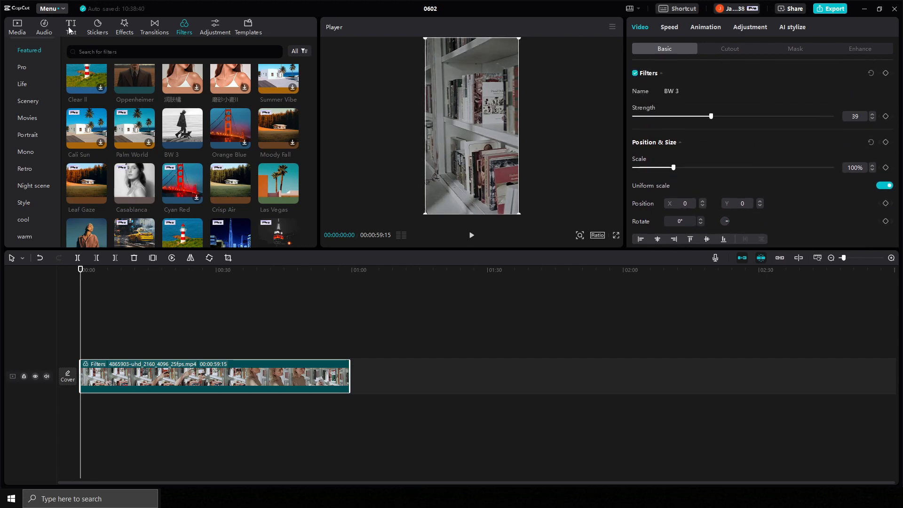
- Add a text layer reading EXPRESSIVE WRITING over the video
{"action": "left_click", "coordinate": [70, 26]}
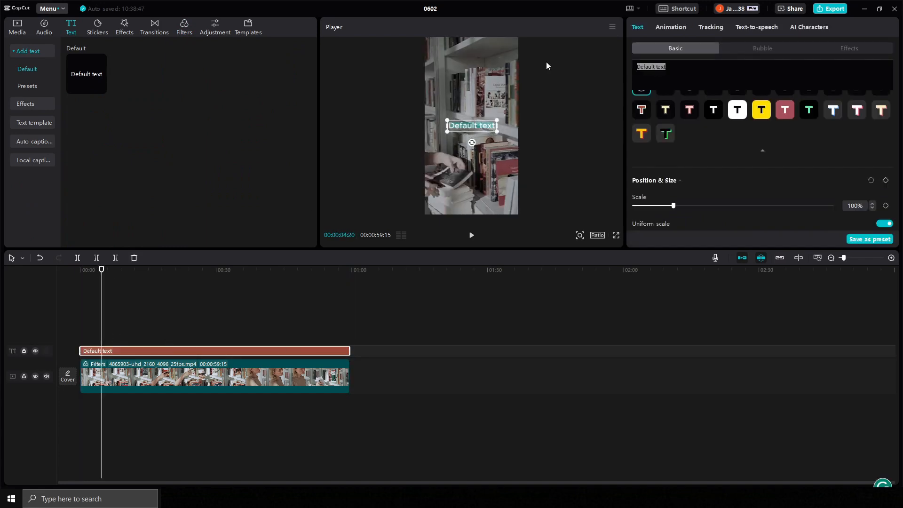
{"action": "type", "text": "EXPRESSIVE WR"}
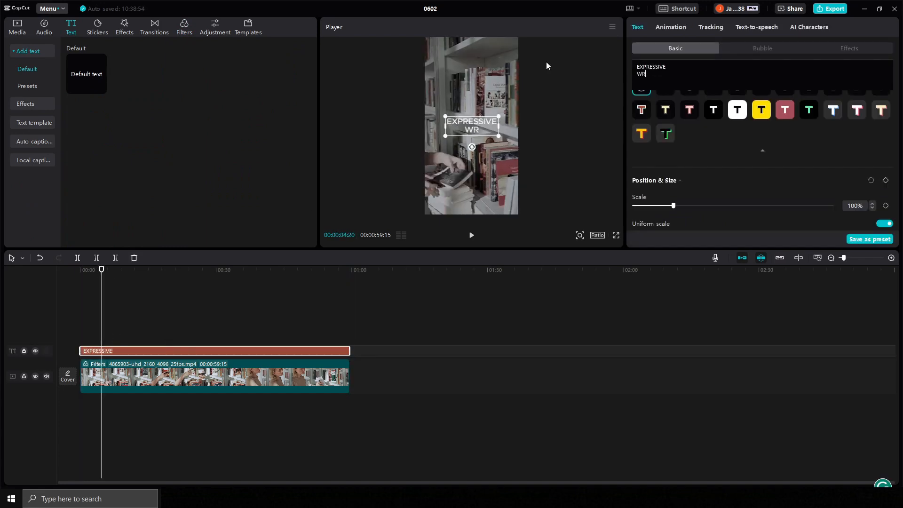
{"action": "type", "text": "ITING"}
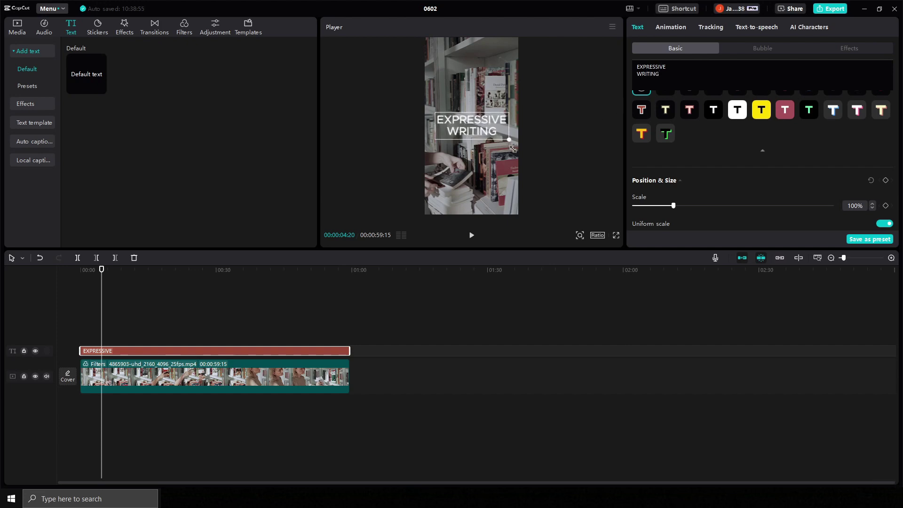
- Set the title to the Thrive font with an adjusted yellow glow intensity
{"action": "left_click", "coordinate": [701, 111]}
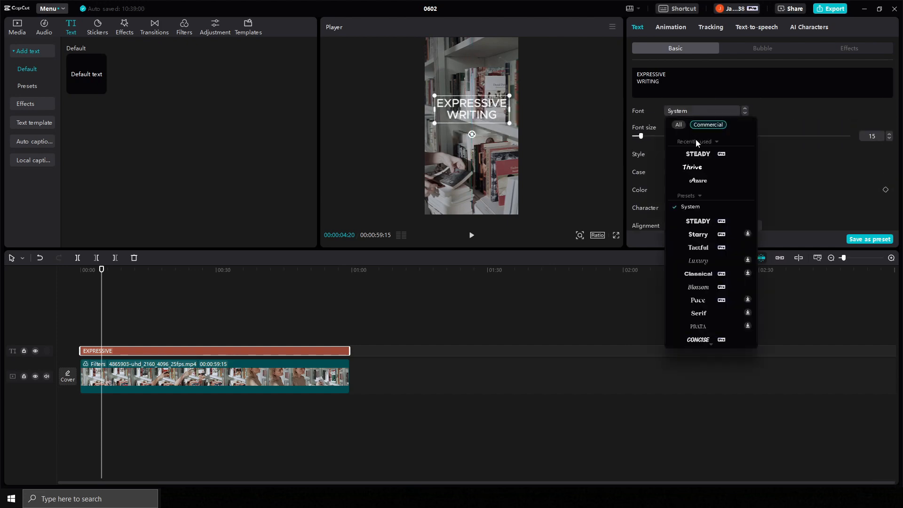
{"action": "left_click", "coordinate": [692, 167]}
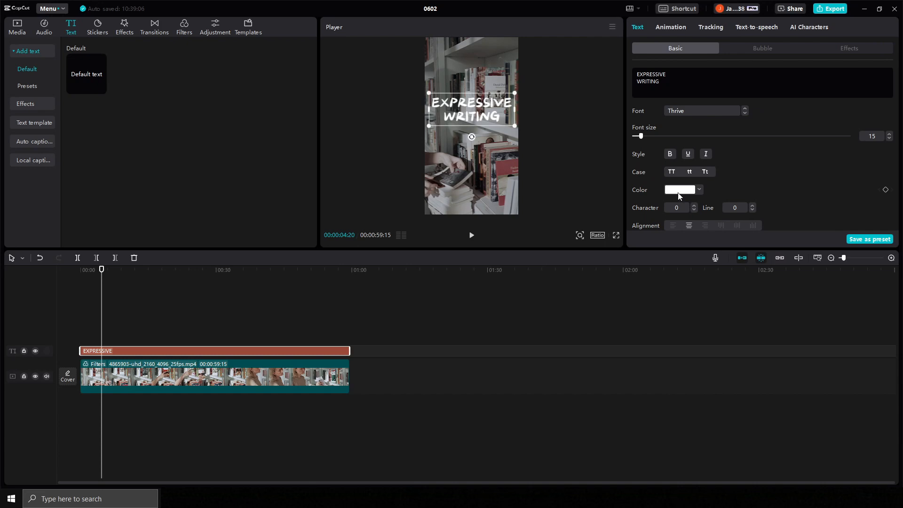
{"action": "left_click", "coordinate": [679, 190]}
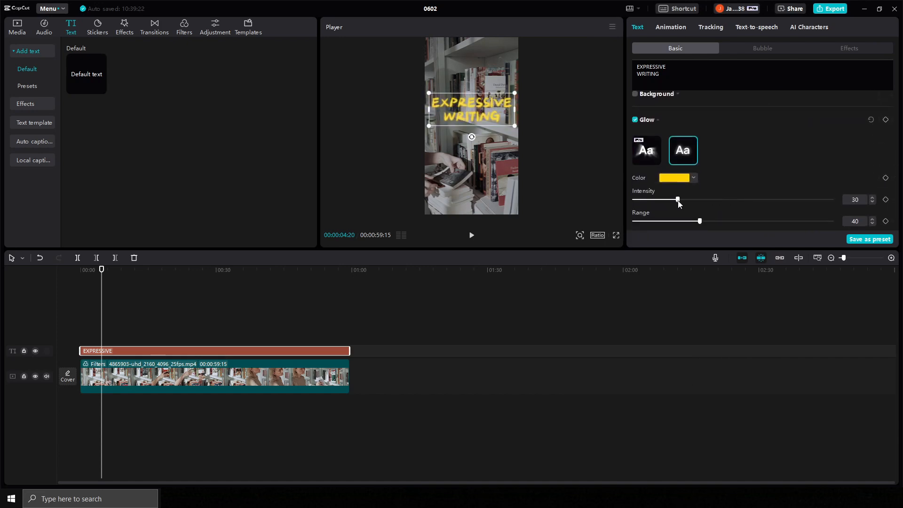
{"action": "left_click_drag", "start_coordinate": [699, 220], "coordinate": [677, 220]}
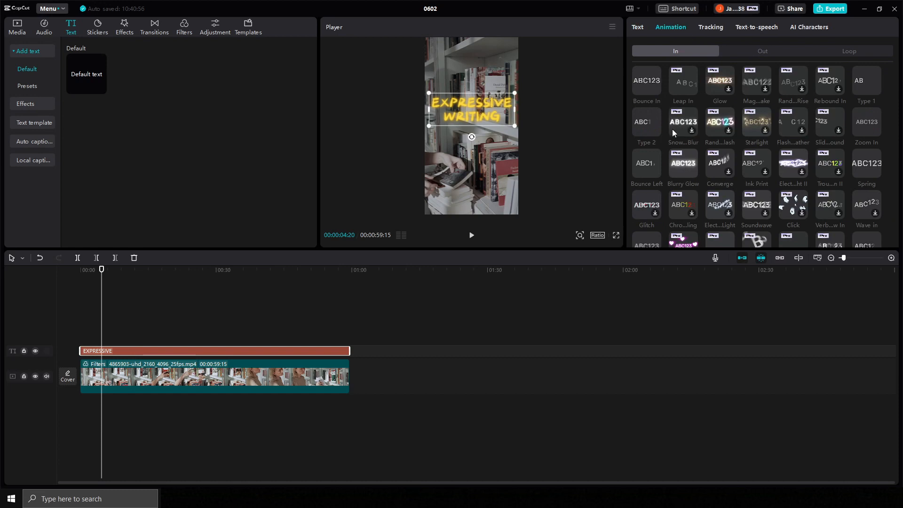
- Give the EXPRESSIVE WRITING title a Bounce Left entrance animation
{"action": "left_click", "coordinate": [646, 164]}
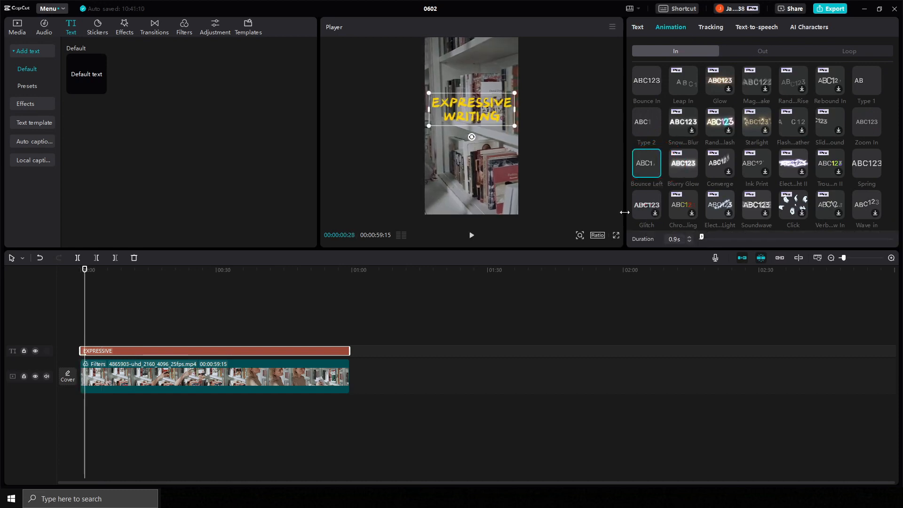
{"action": "left_click", "coordinate": [100, 269]}
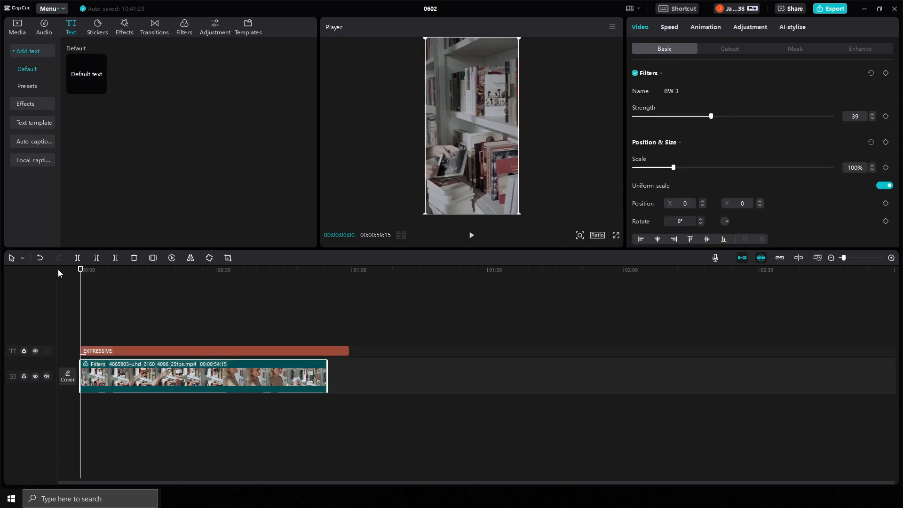
- Trim the bookshelf clip and the title down to their first 6 seconds
{"action": "left_click", "coordinate": [472, 235]}
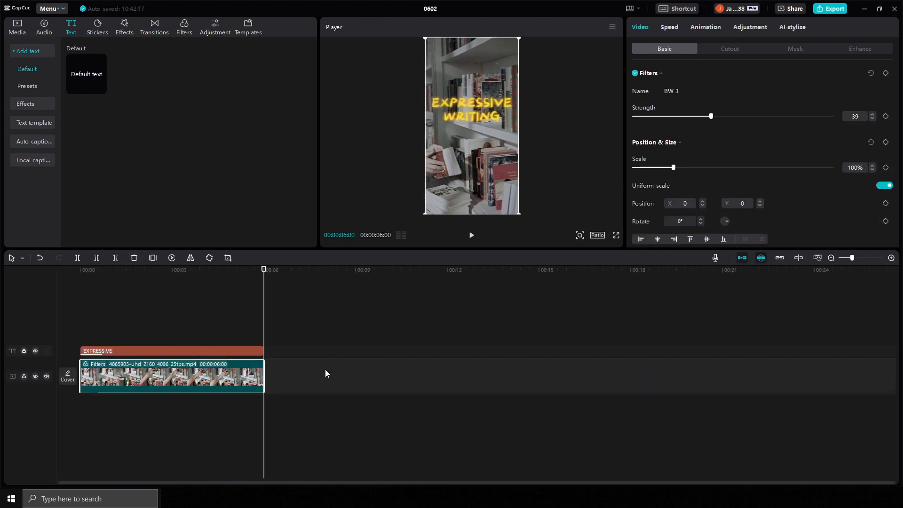
{"action": "mouse_move", "coordinate": [96, 275]}
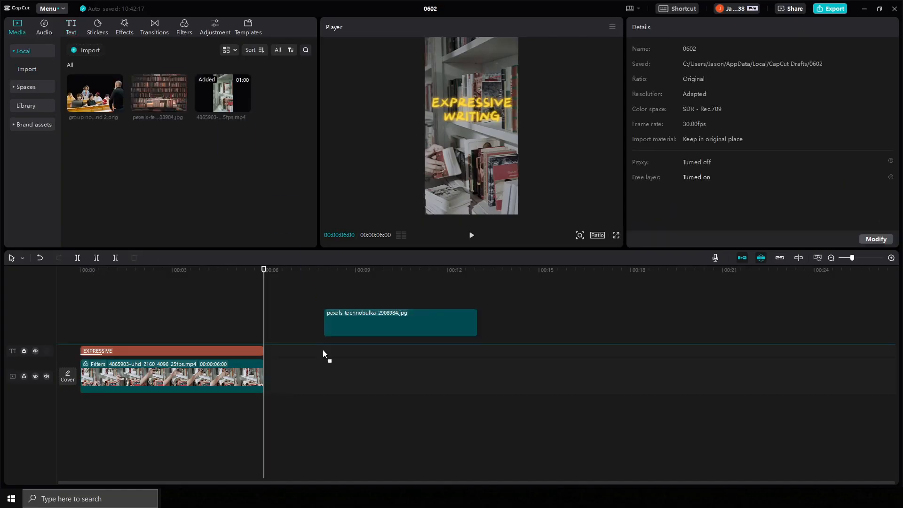
- Place the bookshelf photo after the video, scaled to 324% and lengthened to 9 seconds
{"action": "left_click_drag", "start_coordinate": [400, 321], "coordinate": [340, 377]}
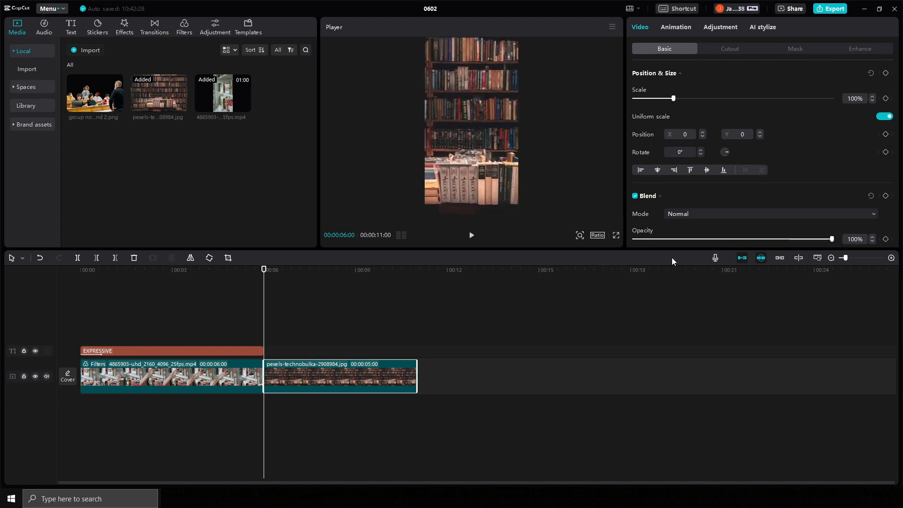
{"action": "left_click_drag", "start_coordinate": [671, 97], "coordinate": [762, 98]}
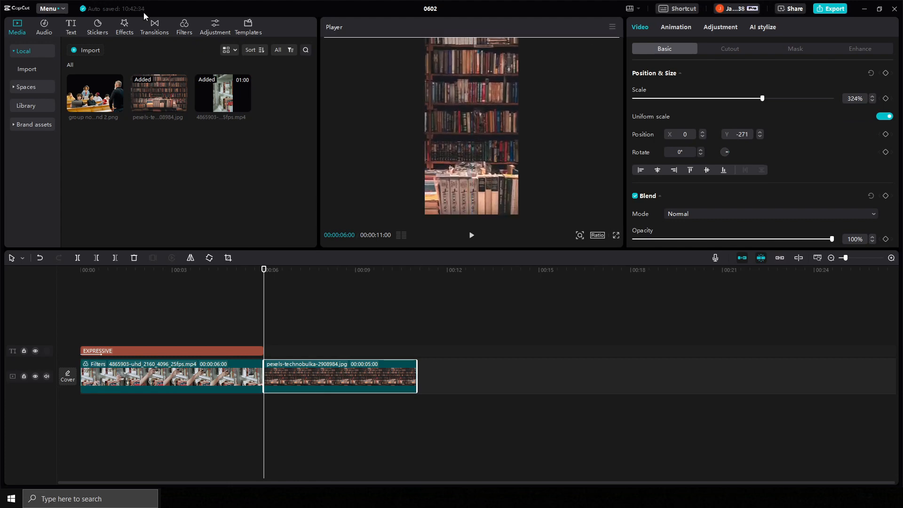
{"action": "left_click", "coordinate": [154, 27]}
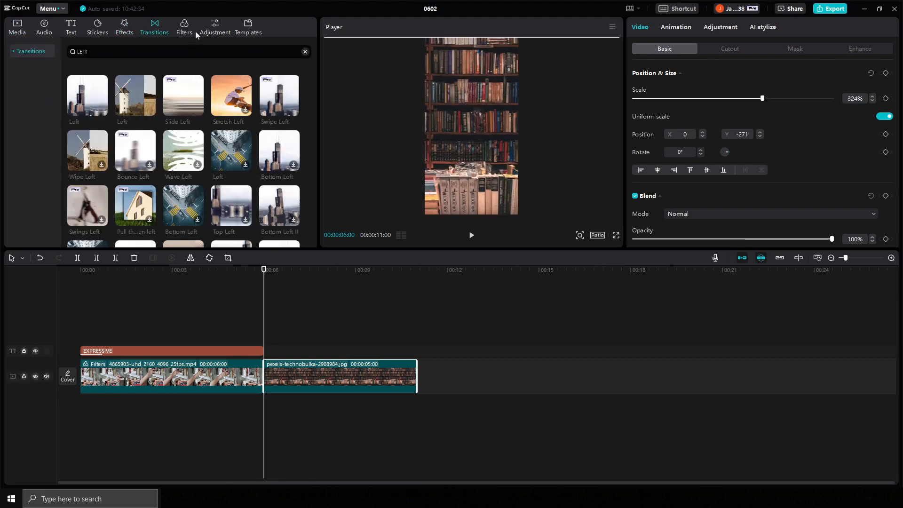
{"action": "left_click", "coordinate": [183, 24]}
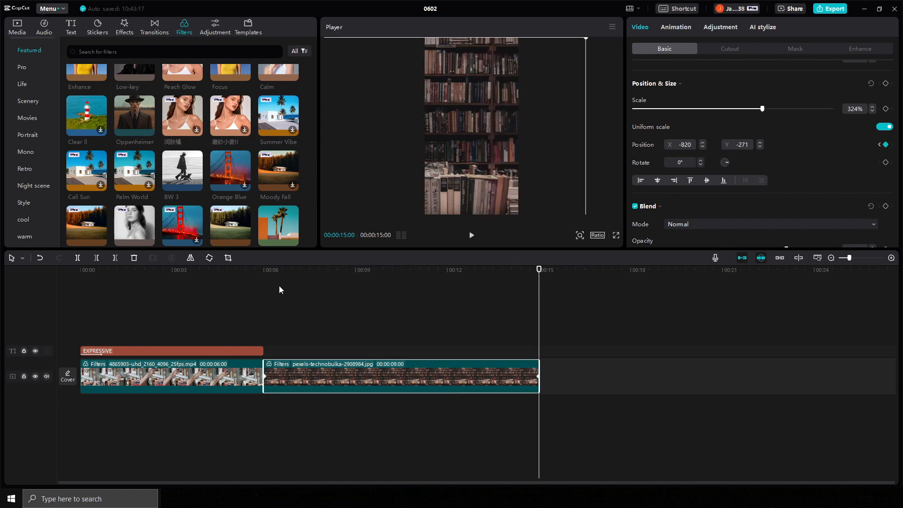
{"action": "left_click", "coordinate": [471, 235]}
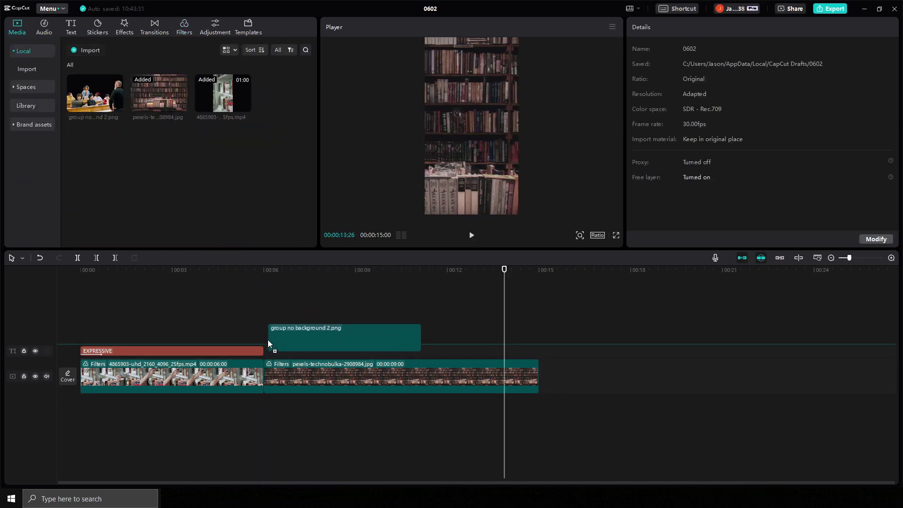
- Stretch the group cutout to 9 seconds and give it BW 3 at strength 70
{"action": "left_click", "coordinate": [343, 337]}
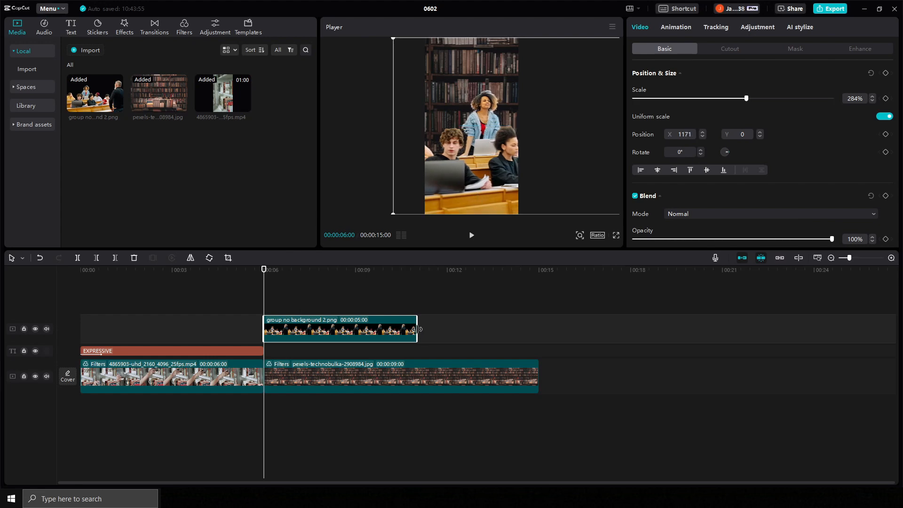
{"action": "left_click_drag", "start_coordinate": [414, 329], "coordinate": [537, 330]}
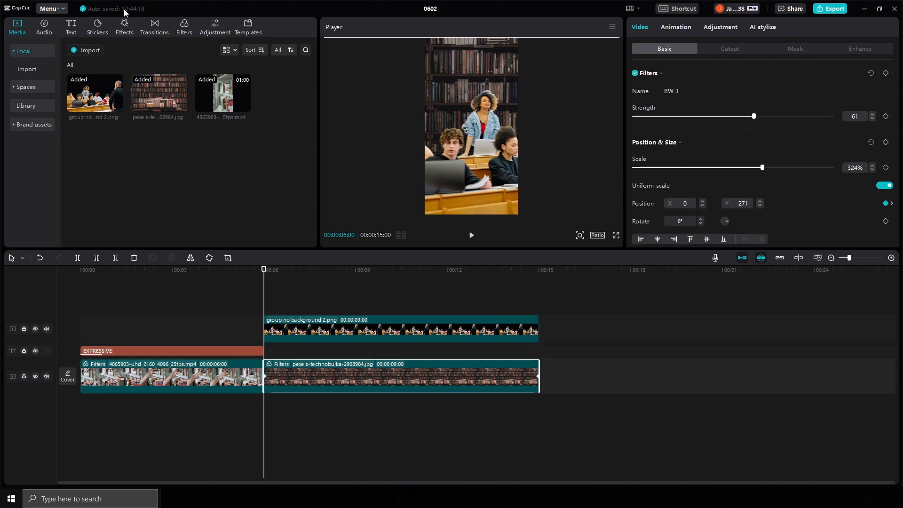
{"action": "left_click", "coordinate": [124, 27]}
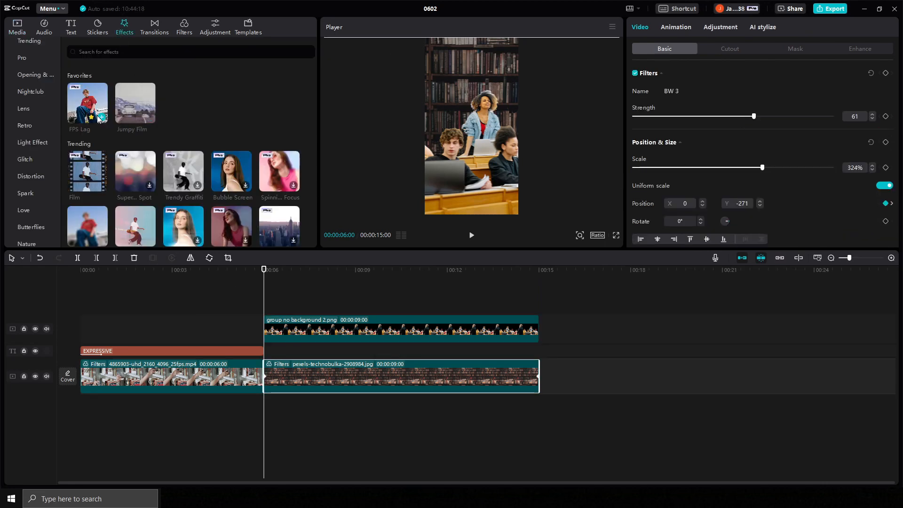
{"action": "left_click", "coordinate": [184, 23]}
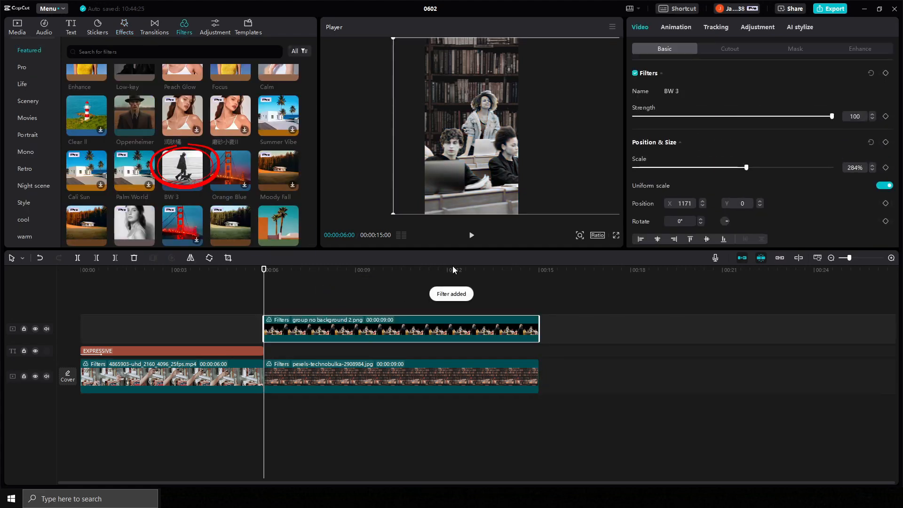
{"action": "left_click_drag", "start_coordinate": [830, 117], "coordinate": [770, 116]}
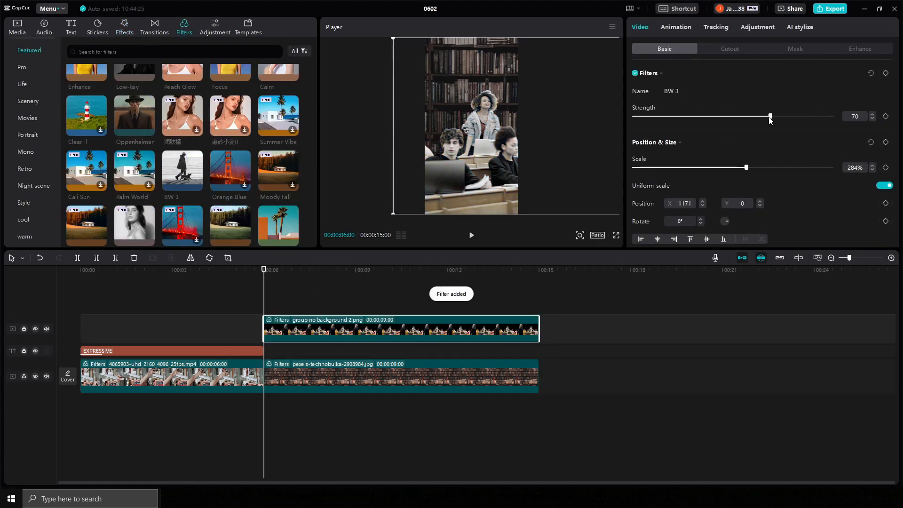
- Add a text clip over the photo section reading SEVENTY STUDENTS
{"action": "left_click", "coordinate": [155, 25]}
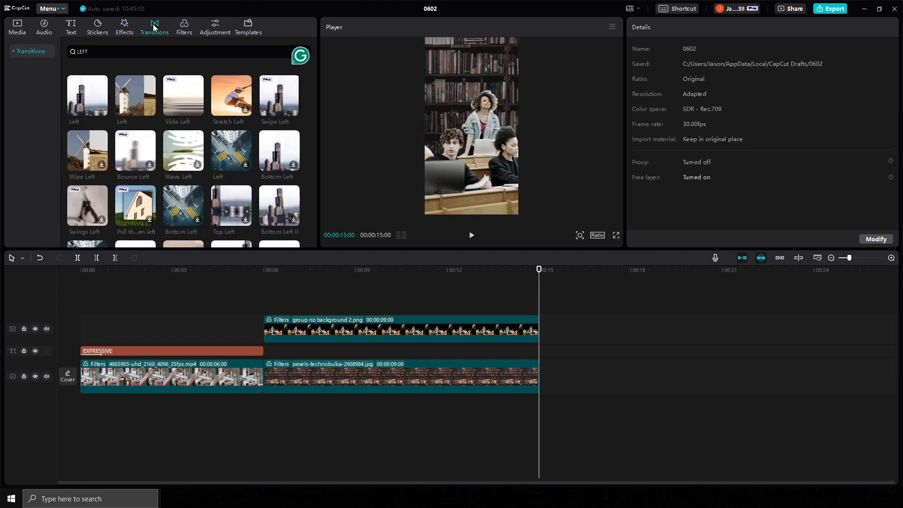
{"action": "left_click", "coordinate": [70, 26]}
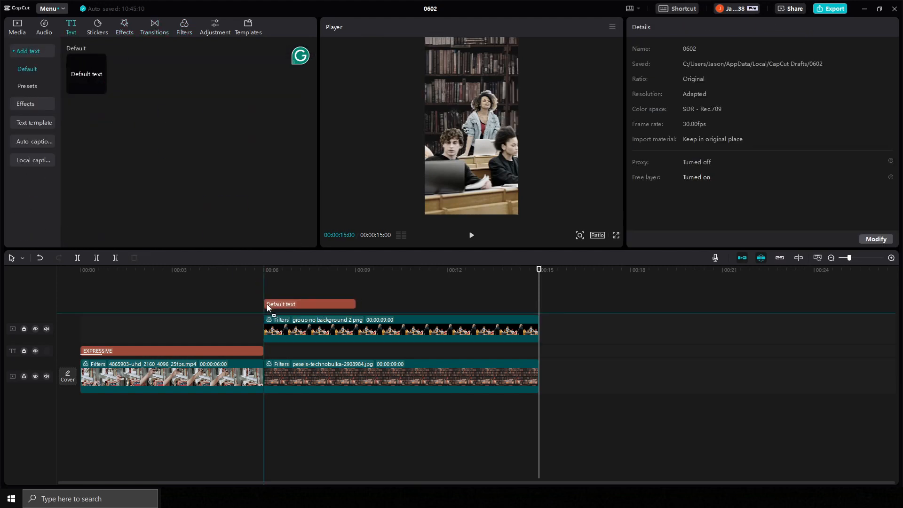
{"action": "left_click", "coordinate": [301, 303]}
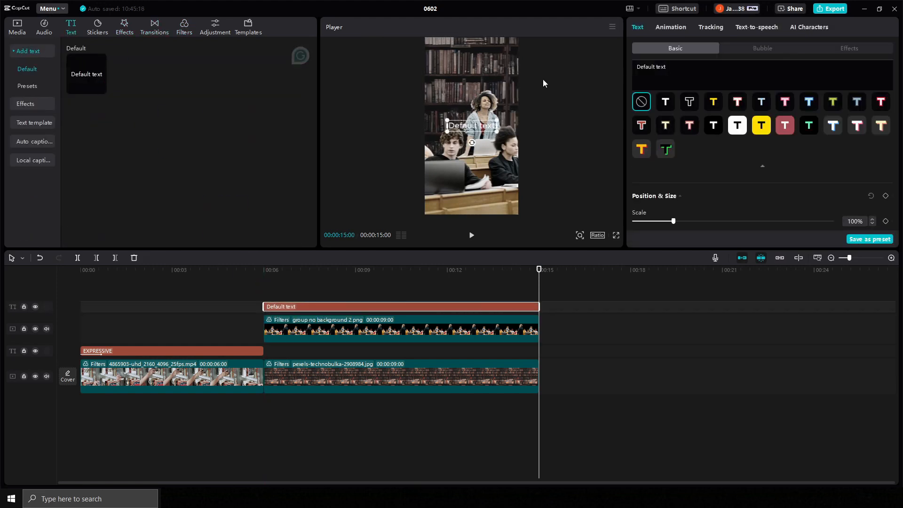
{"action": "type", "text": "SEV"}
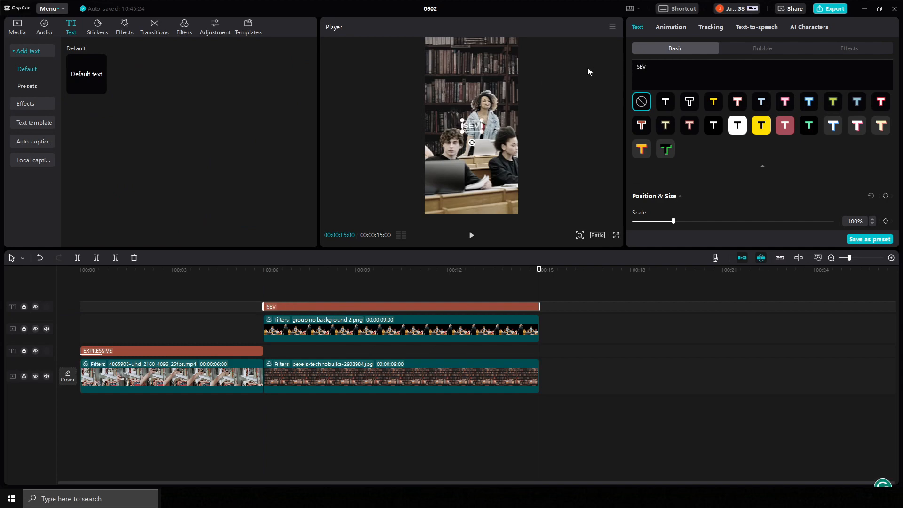
{"action": "type", "text": "SEVENTY STUDENTS"}
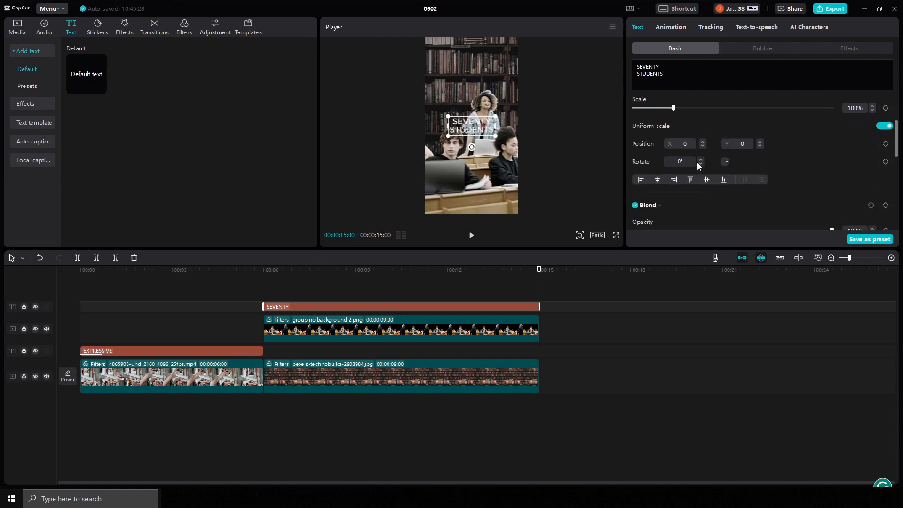
- Set the caption in ZY Steady font coloured yellow FFD800
{"action": "left_click", "coordinate": [702, 111]}
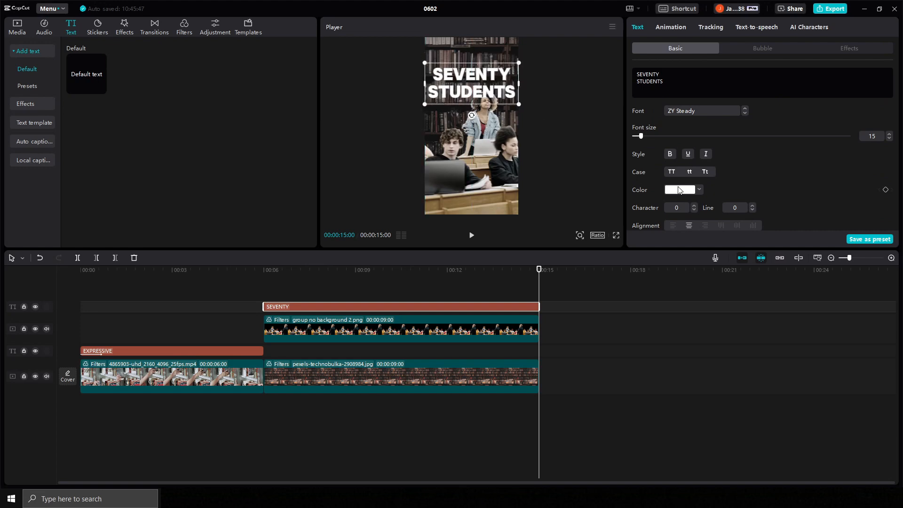
{"action": "left_click", "coordinate": [679, 190]}
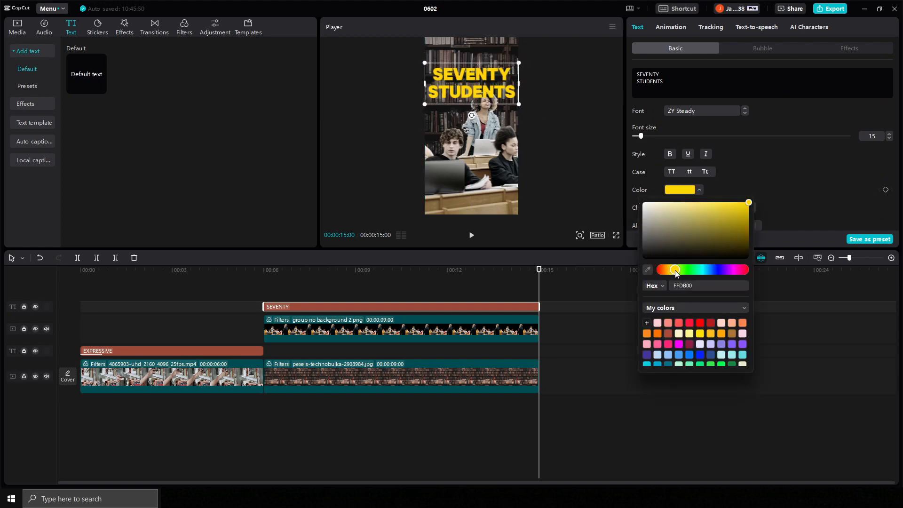
{"action": "left_click", "coordinate": [382, 306]}
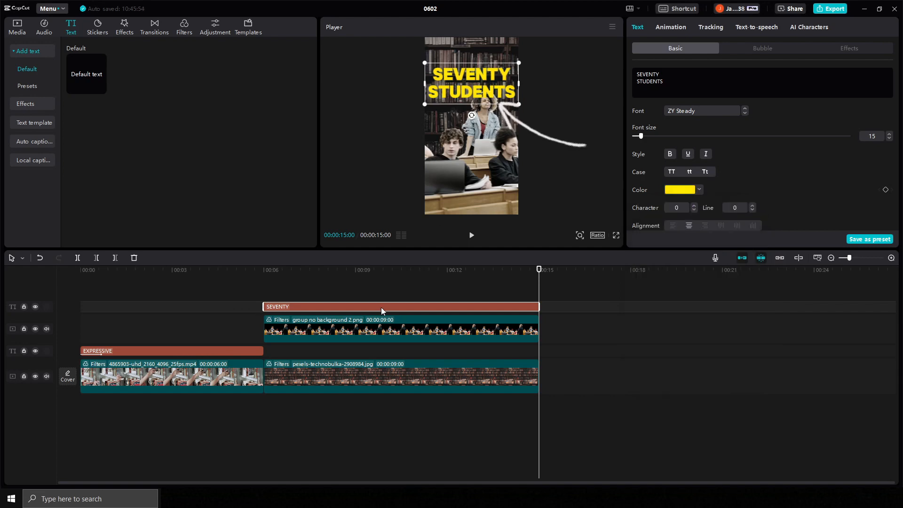
- Give the SEVENTY STUDENTS caption an entrance animation on the title track
{"action": "left_click", "coordinate": [671, 26]}
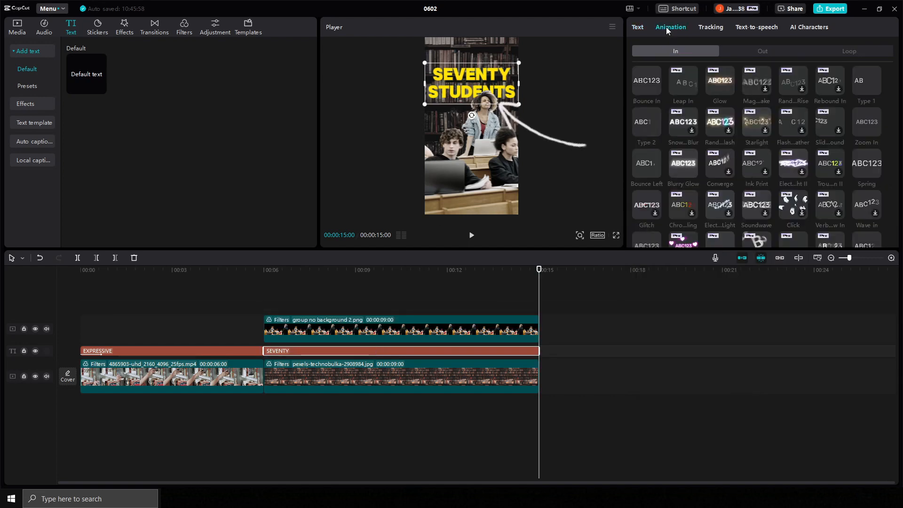
{"action": "left_click", "coordinate": [646, 162]}
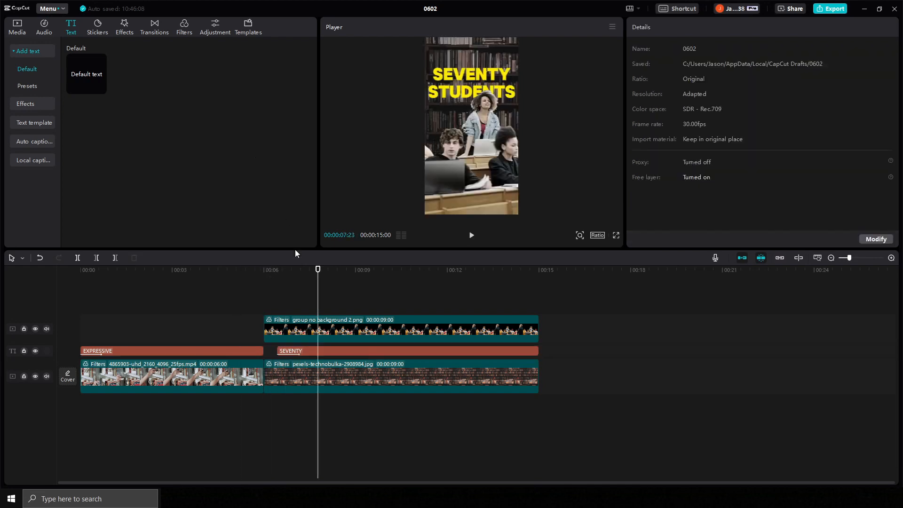
{"action": "left_click", "coordinate": [97, 27]}
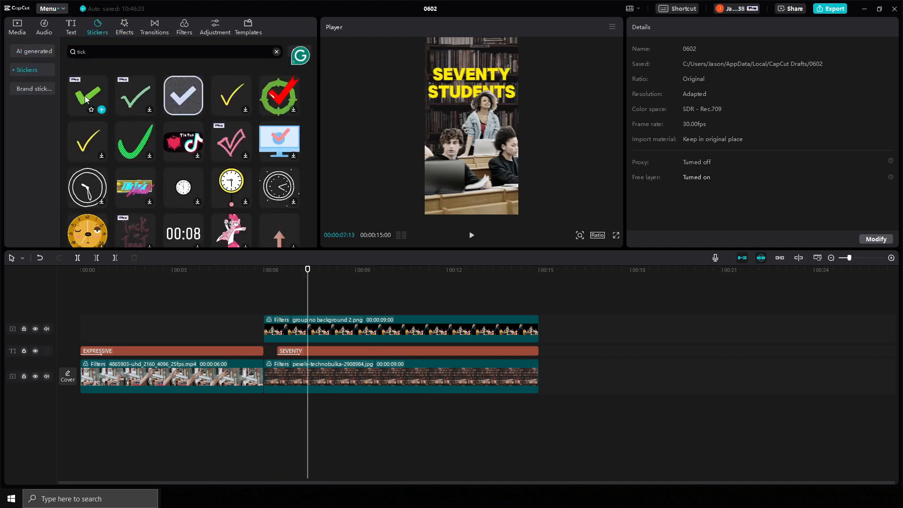
- Place green tick stickers over the students' heads at staggered times with a Bounce In entrance
{"action": "left_click", "coordinate": [87, 96]}
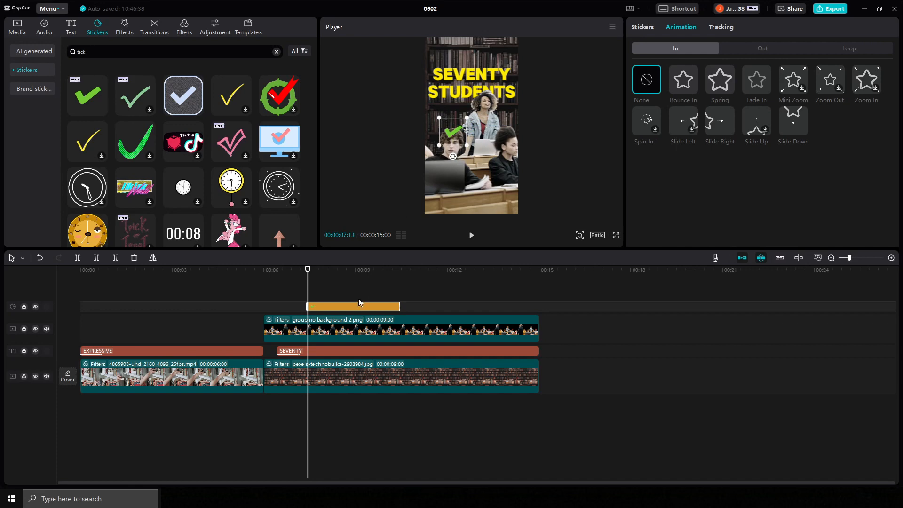
{"action": "left_click_drag", "start_coordinate": [353, 306], "coordinate": [361, 296]}
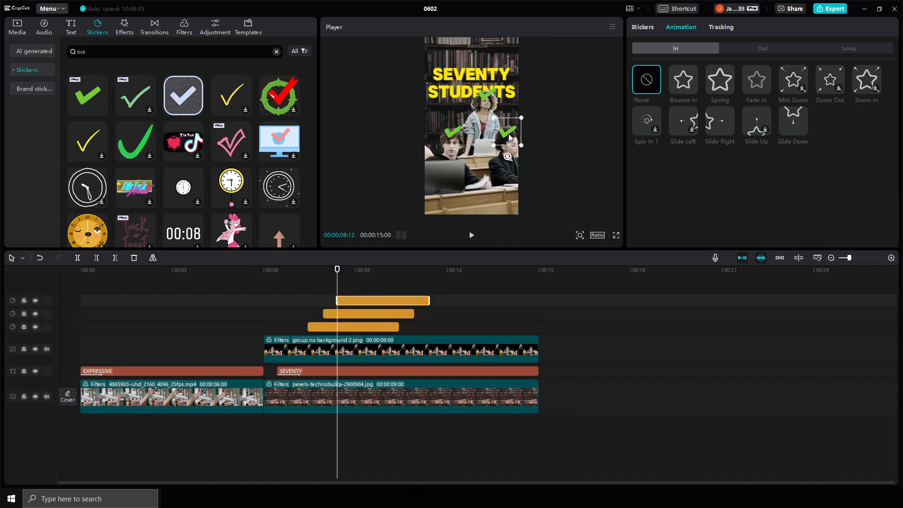
{"action": "left_click", "coordinate": [322, 269]}
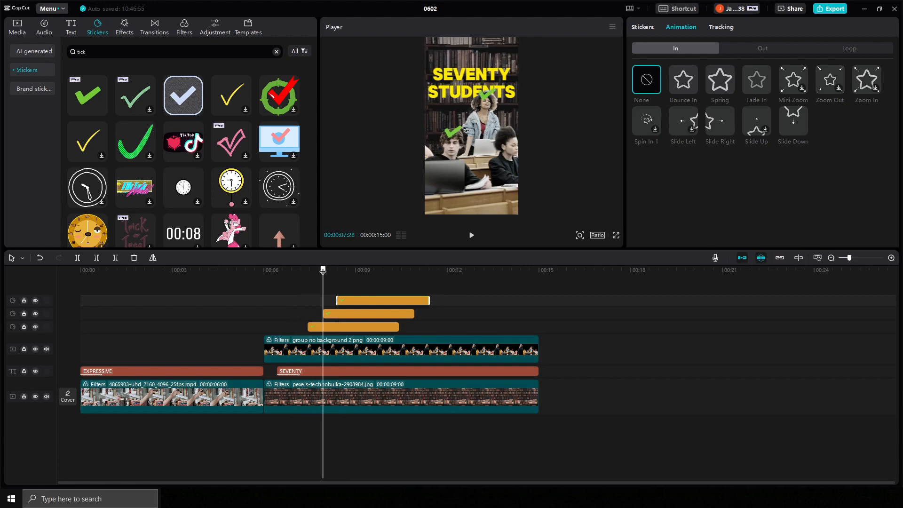
{"action": "left_click", "coordinate": [683, 79]}
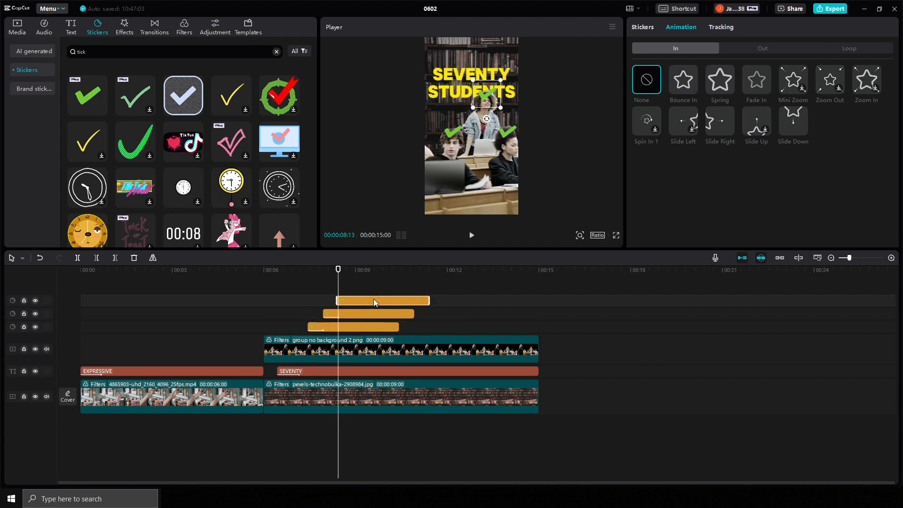
{"action": "left_click", "coordinate": [683, 79]}
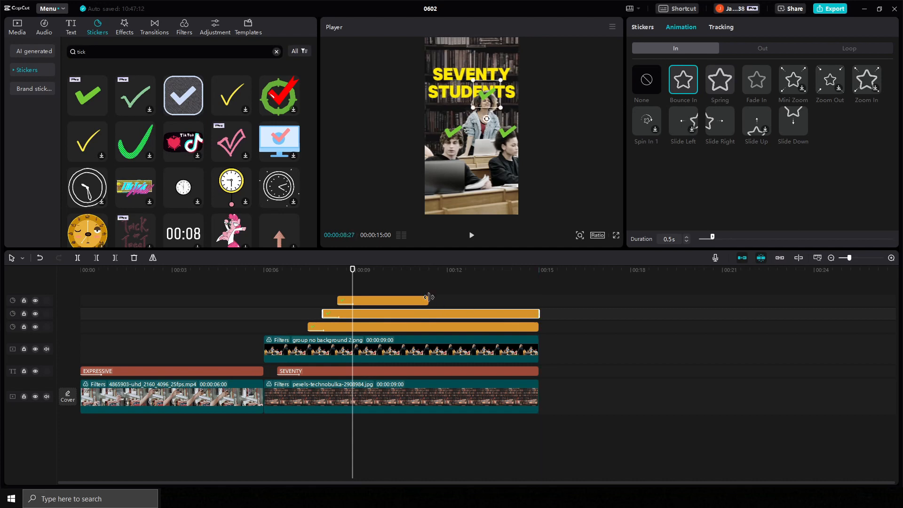
- Add Position keyframes at 10 seconds so the group cutout and ticks slide off left
{"action": "left_click", "coordinate": [400, 350]}
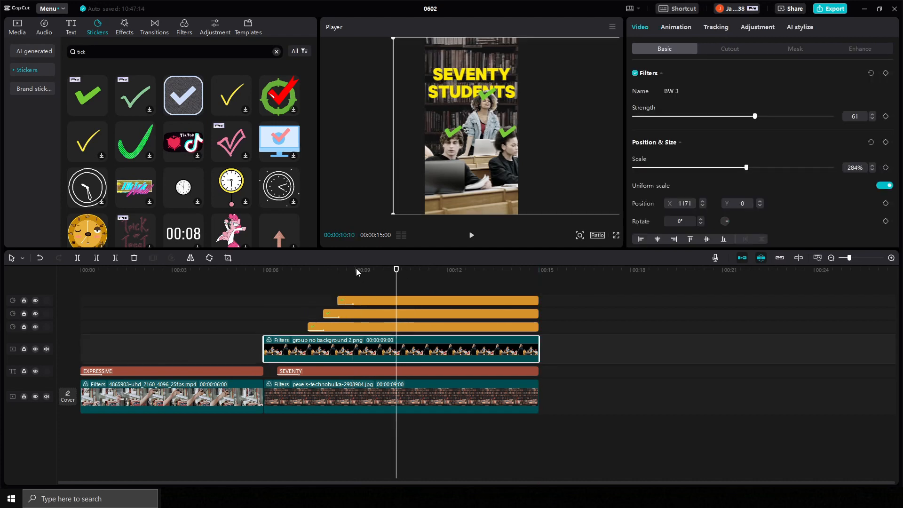
{"action": "left_click", "coordinate": [472, 235]}
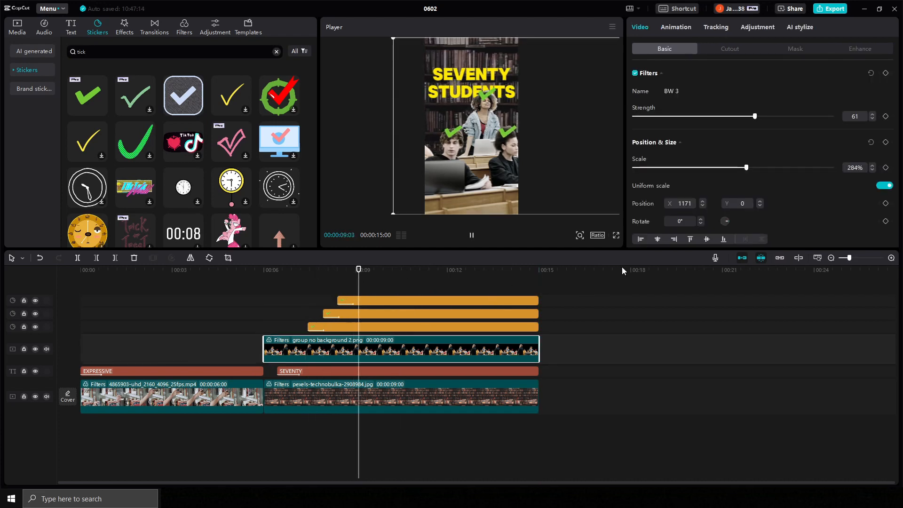
{"action": "left_click", "coordinate": [471, 235]}
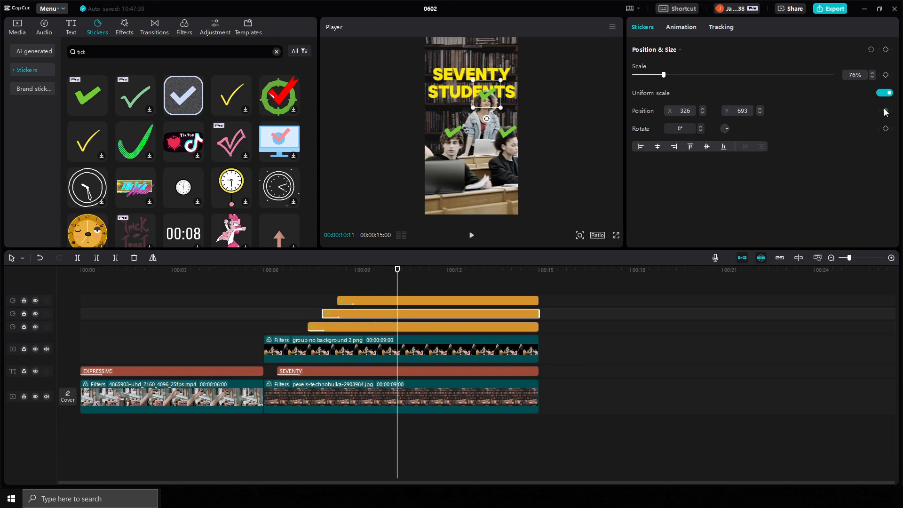
{"action": "left_click", "coordinate": [399, 350]}
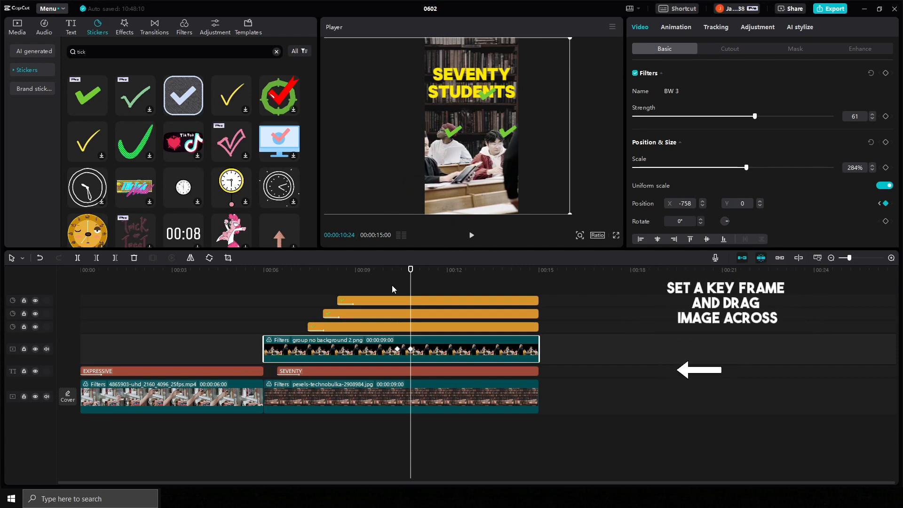
{"action": "left_click", "coordinate": [471, 235]}
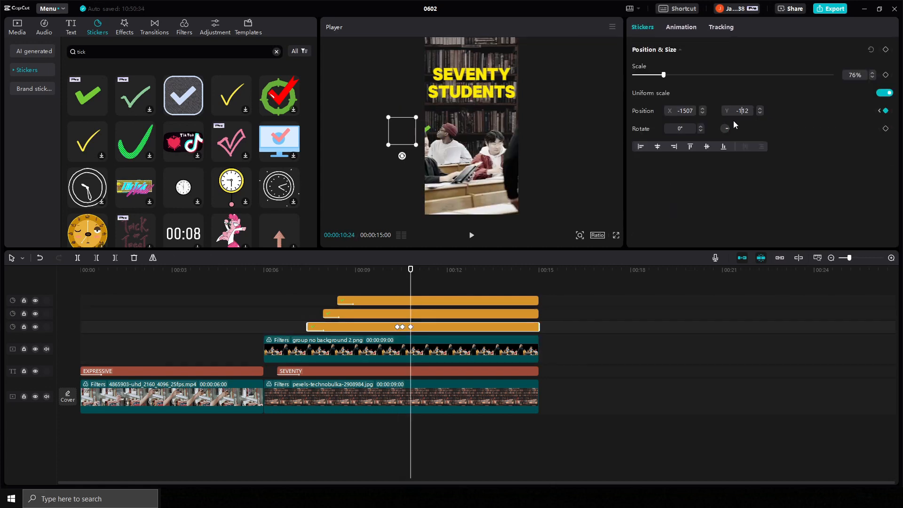
- Add two more green tick stickers over the students, then start searching for a broken heart
{"action": "left_click", "coordinate": [270, 269]}
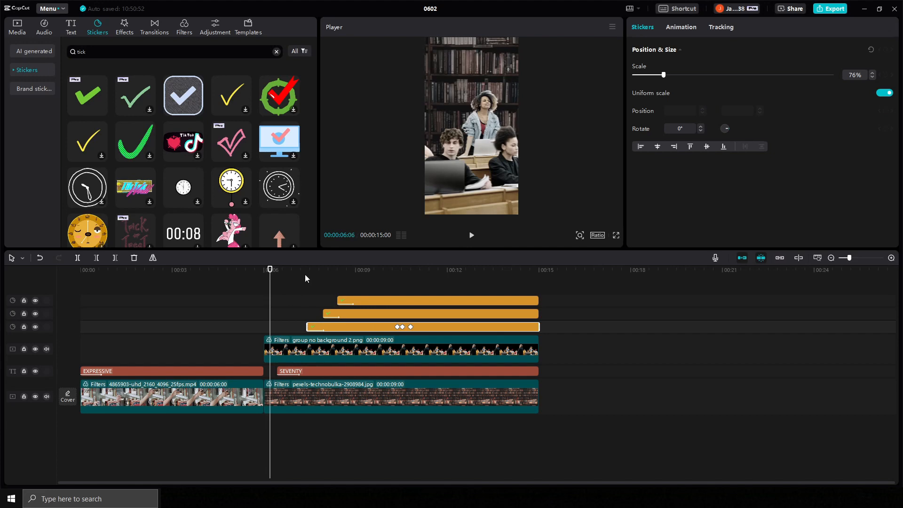
{"action": "left_click", "coordinate": [472, 236]}
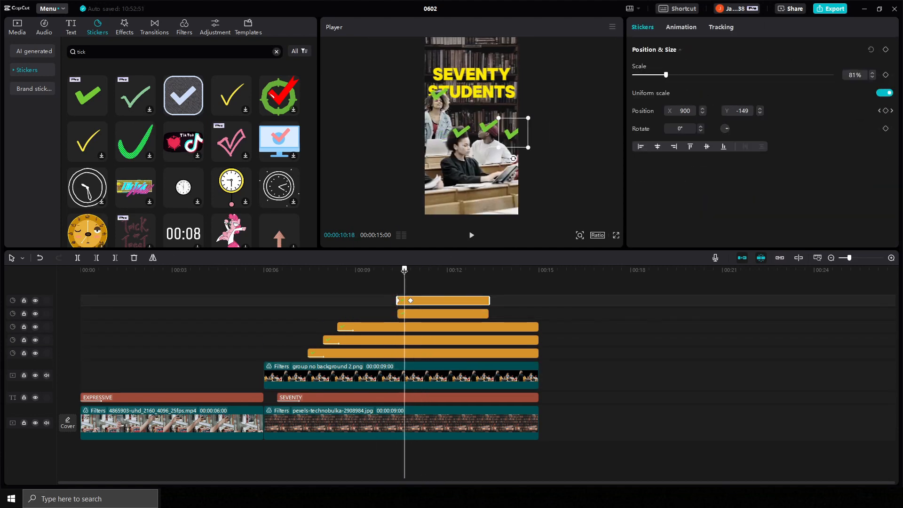
{"action": "type", "text": "broken heart"}
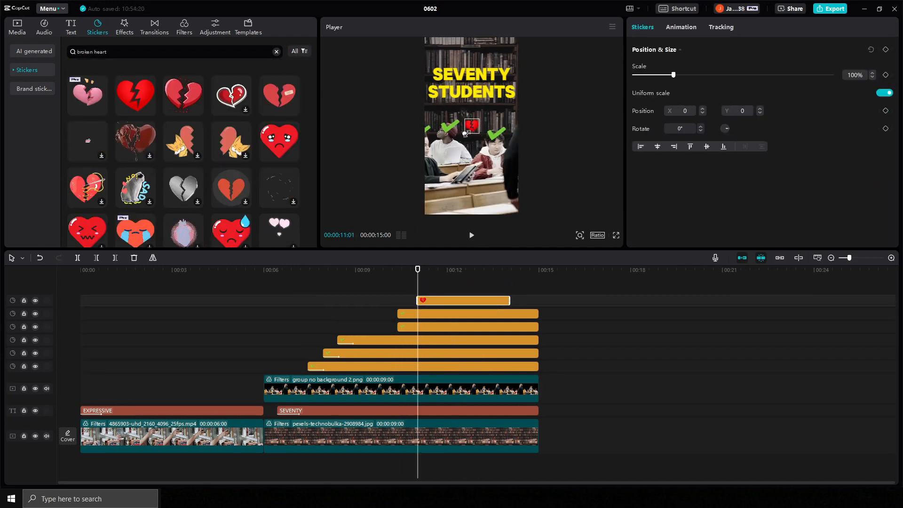
- Drag the red broken-heart sticker onto a student's tick in the Player
{"action": "left_click_drag", "start_coordinate": [673, 75], "coordinate": [656, 75]}
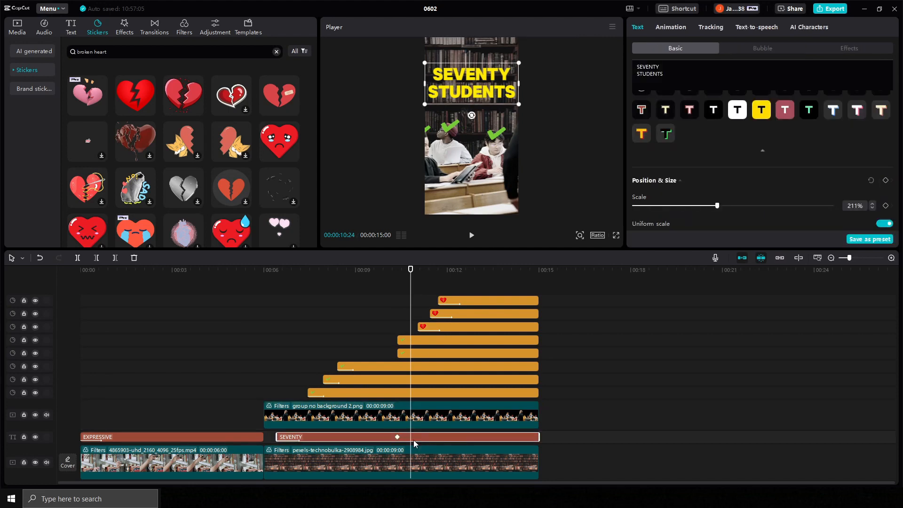
{"action": "mouse_move", "coordinate": [408, 423]}
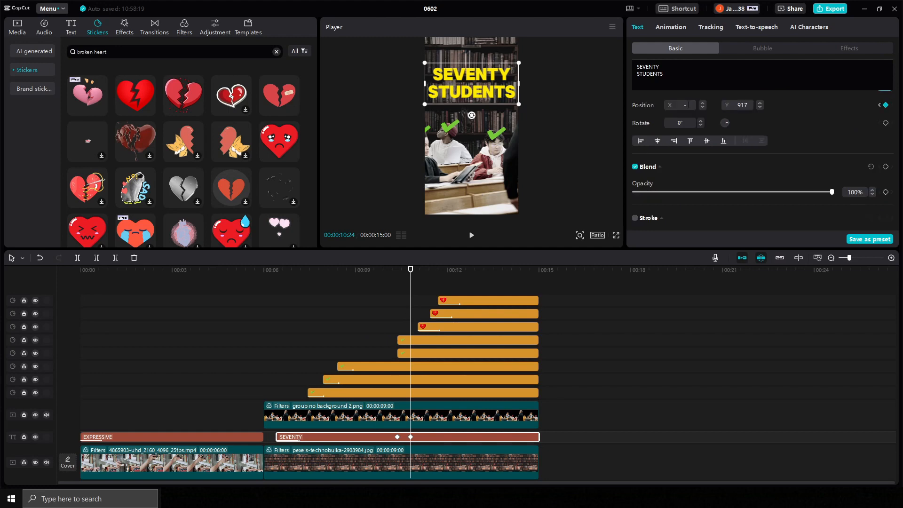
- Preview the title sliding off to X -1980, then return the playhead to eleven seconds
{"action": "left_click", "coordinate": [472, 235]}
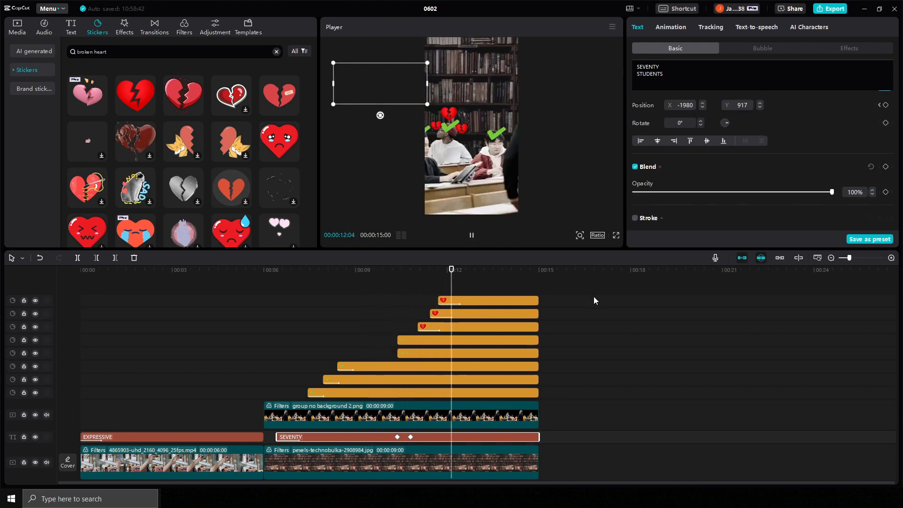
{"action": "left_click", "coordinate": [471, 236]}
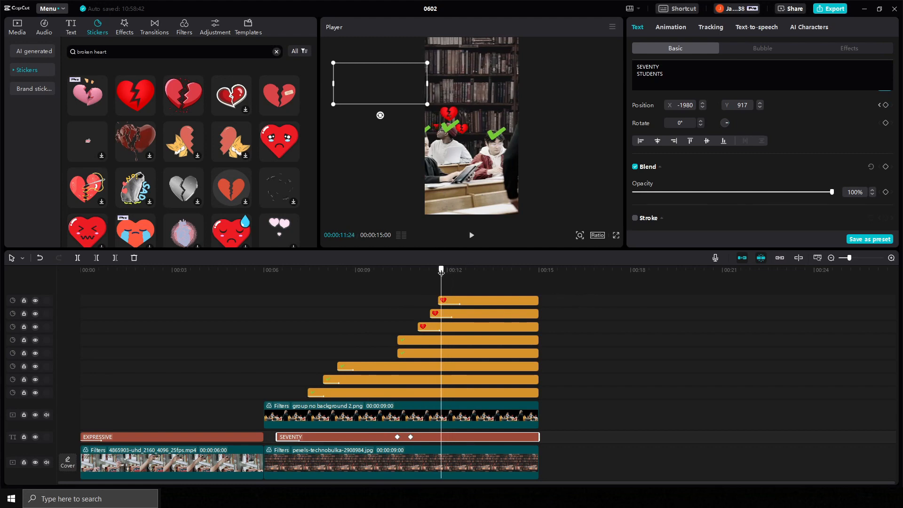
{"action": "left_click_drag", "start_coordinate": [538, 437], "coordinate": [414, 436]}
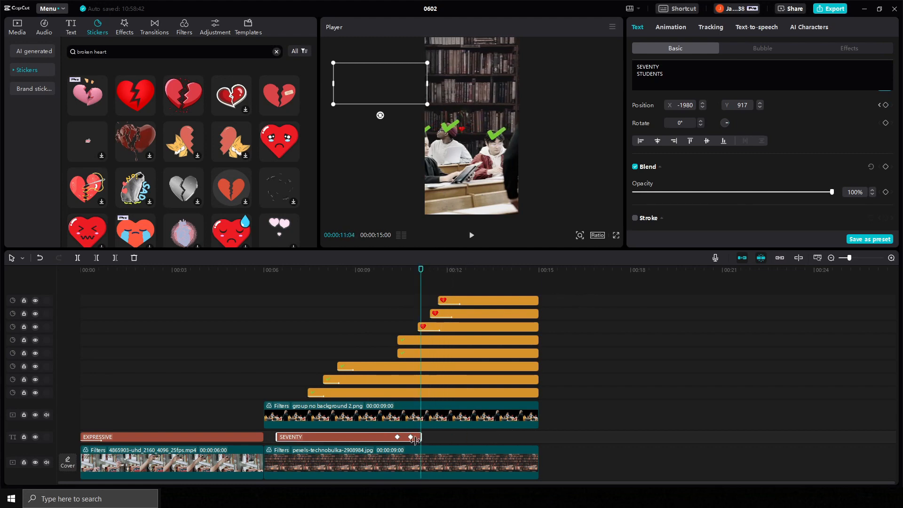
- Add PAST PAINFUL and EVENT text in Thrive with yellow glow, EVENT placed below
{"action": "left_click", "coordinate": [71, 26]}
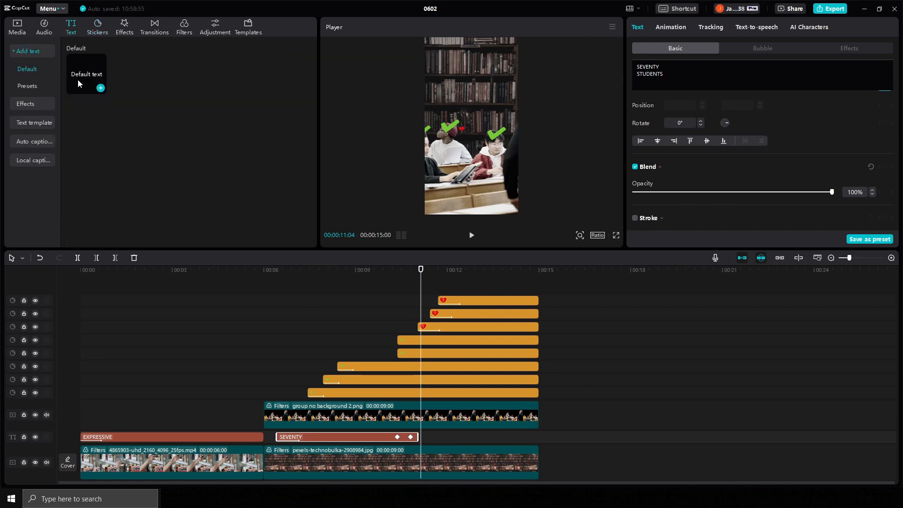
{"action": "left_click", "coordinate": [100, 87]}
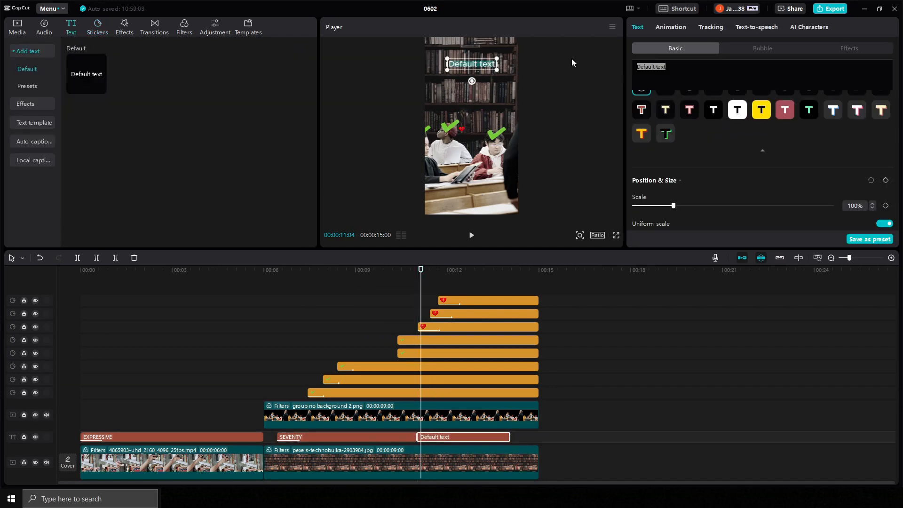
{"action": "type", "text": "PAST PAILFUL EVENT"}
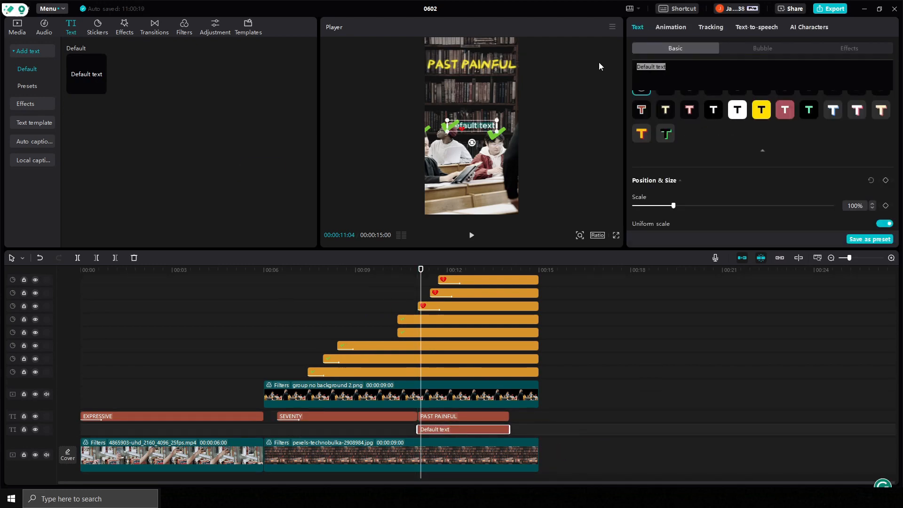
{"action": "type", "text": "EVENT"}
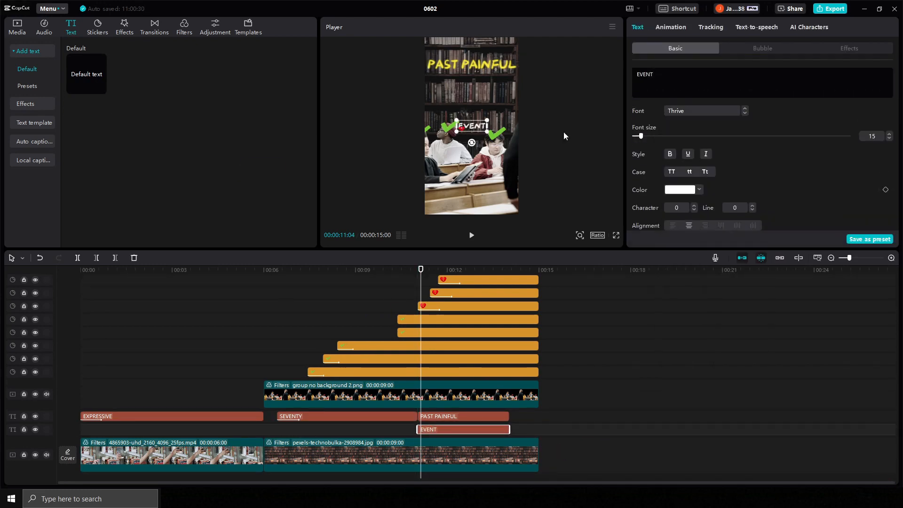
{"action": "left_click", "coordinate": [682, 130]}
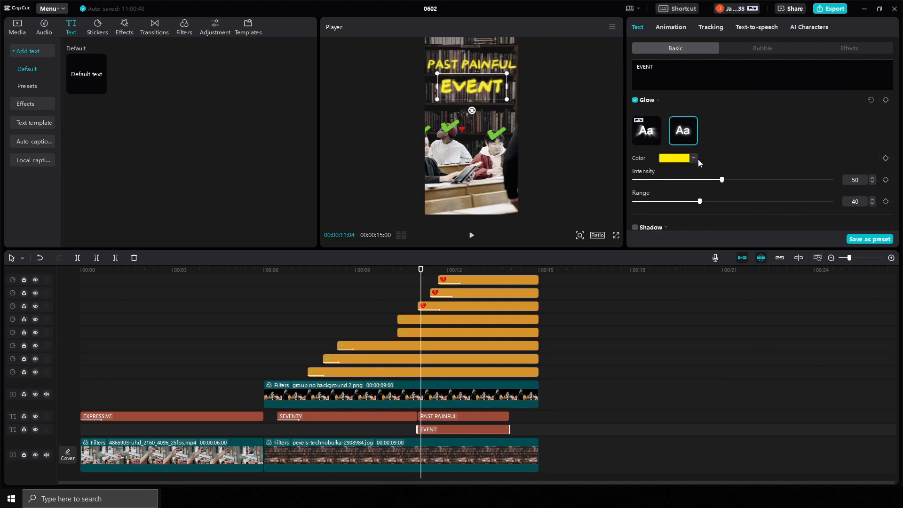
{"action": "left_click_drag", "start_coordinate": [721, 179], "coordinate": [685, 179]}
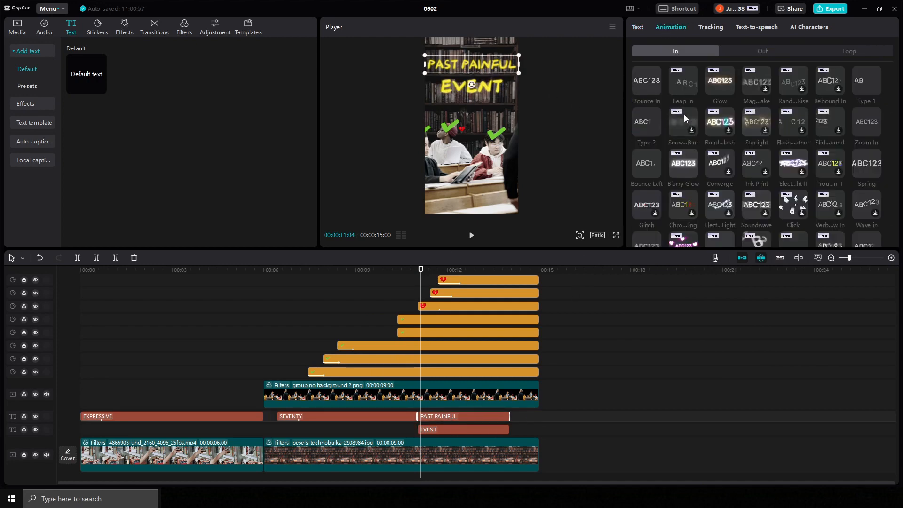
- Apply a Bounce In entrance to EVENT at 0.7 seconds and preview it
{"action": "left_click", "coordinate": [646, 81]}
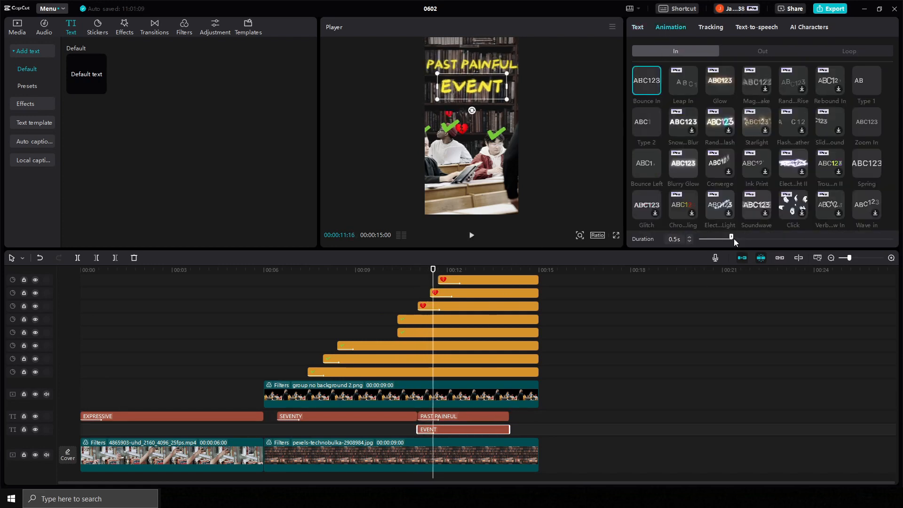
{"action": "left_click_drag", "start_coordinate": [731, 238], "coordinate": [745, 238]}
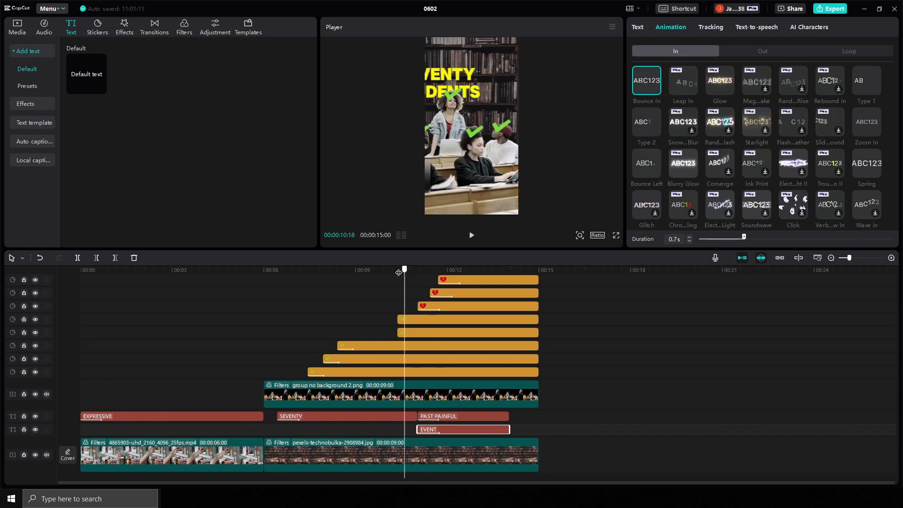
{"action": "left_click", "coordinate": [472, 235]}
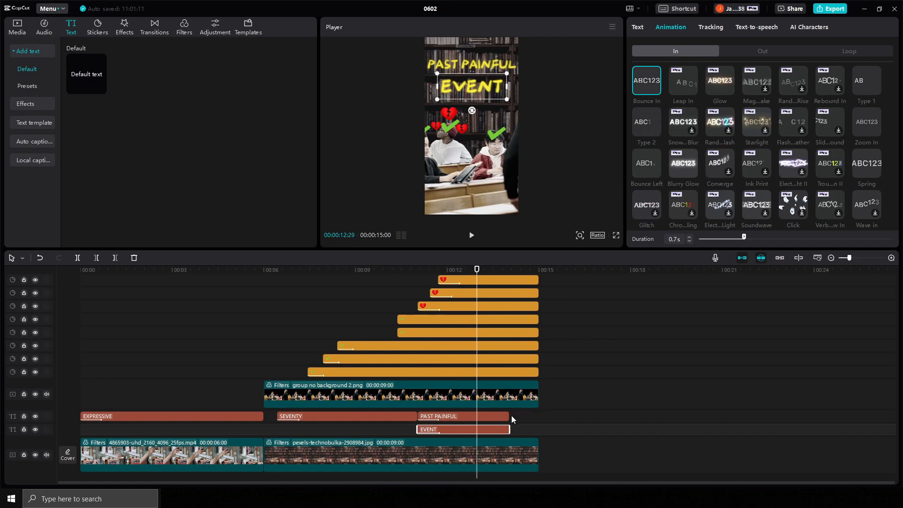
{"action": "left_click", "coordinate": [461, 416]}
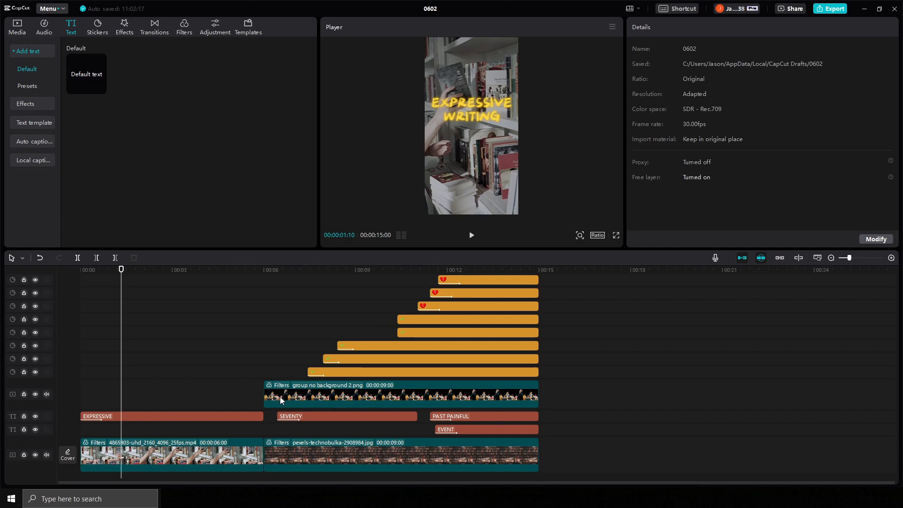
- Merge the first scene's layers into a compound clip and bring up Transitions
{"action": "left_click", "coordinate": [487, 294]}
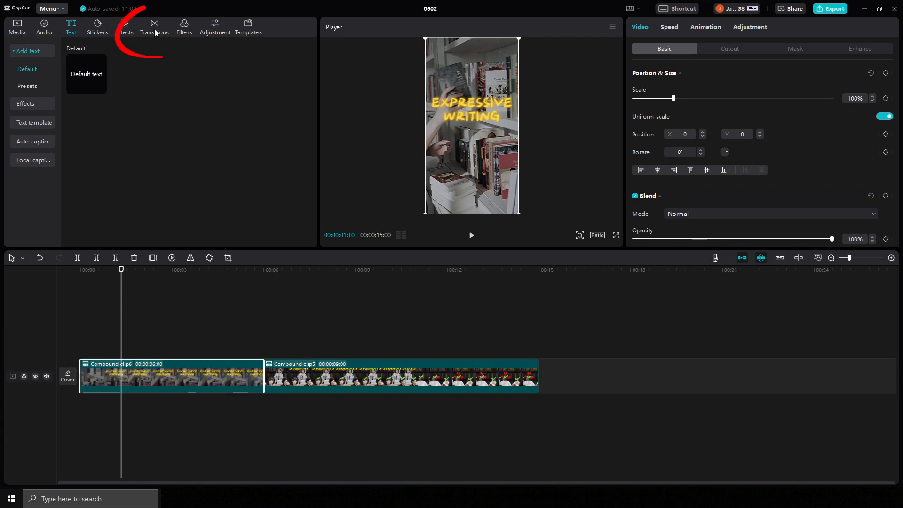
{"action": "left_click", "coordinate": [154, 26]}
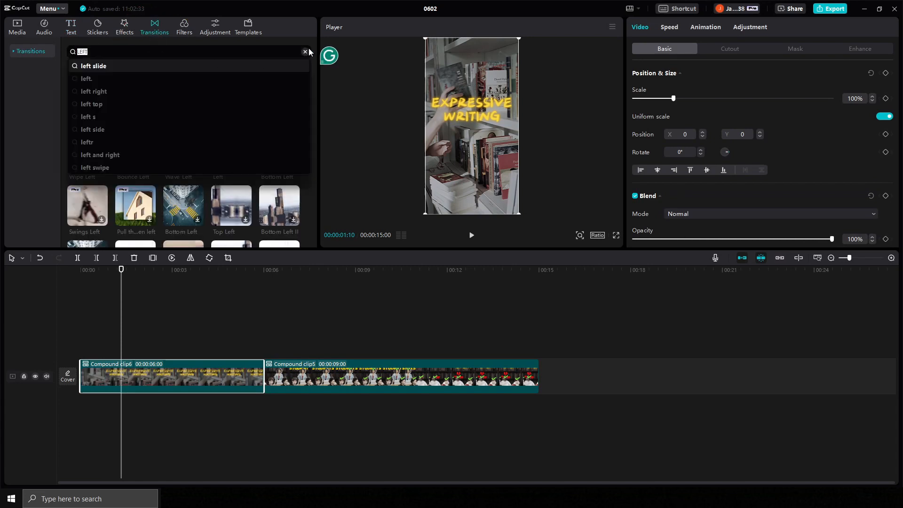
- Search 'left' and add the Slide Left transition between the two compound clips
{"action": "left_click", "coordinate": [304, 52]}
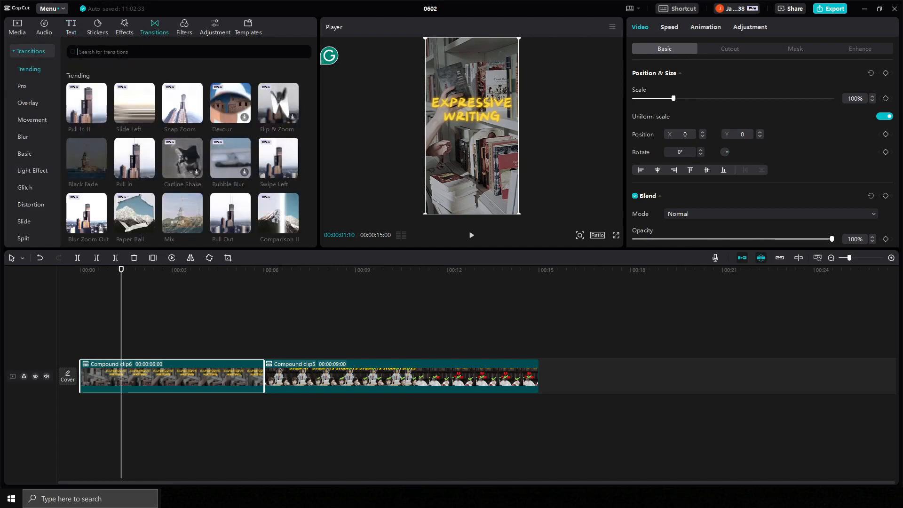
{"action": "type", "text": "left"}
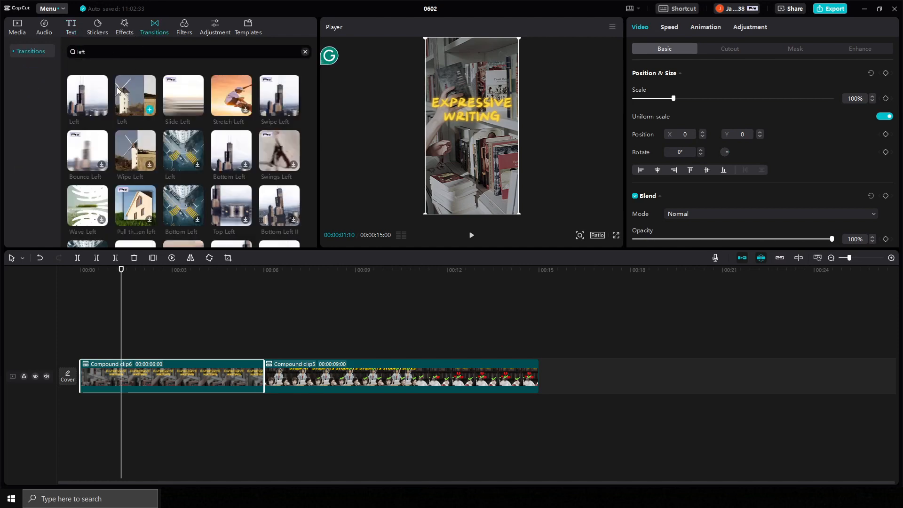
{"action": "mouse_move", "coordinate": [284, 99]}
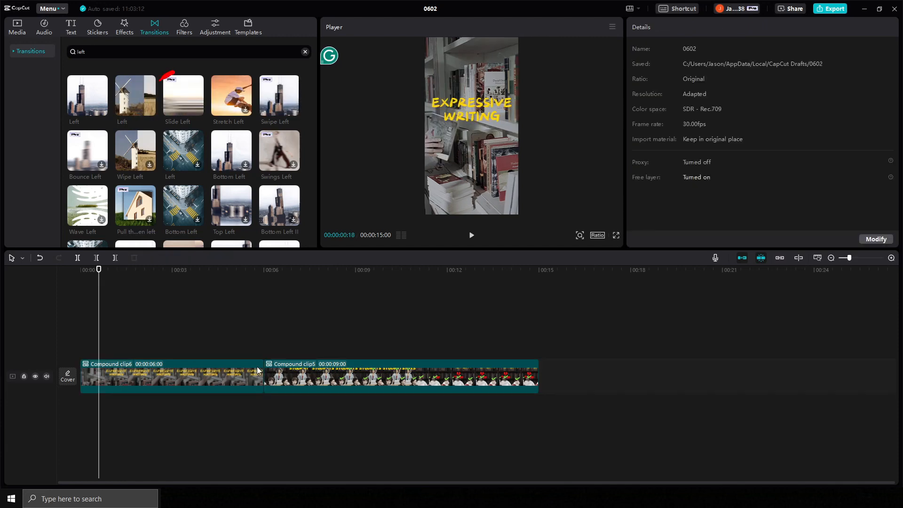
{"action": "left_click", "coordinate": [182, 96]}
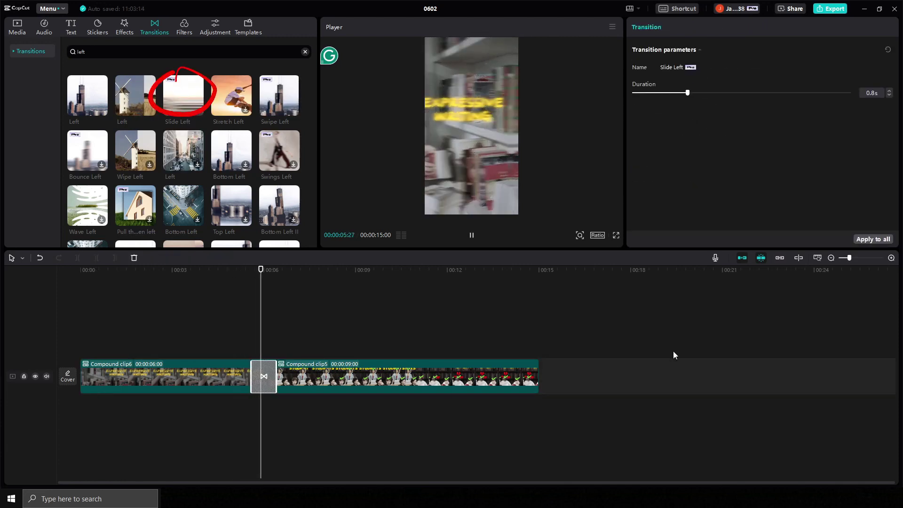